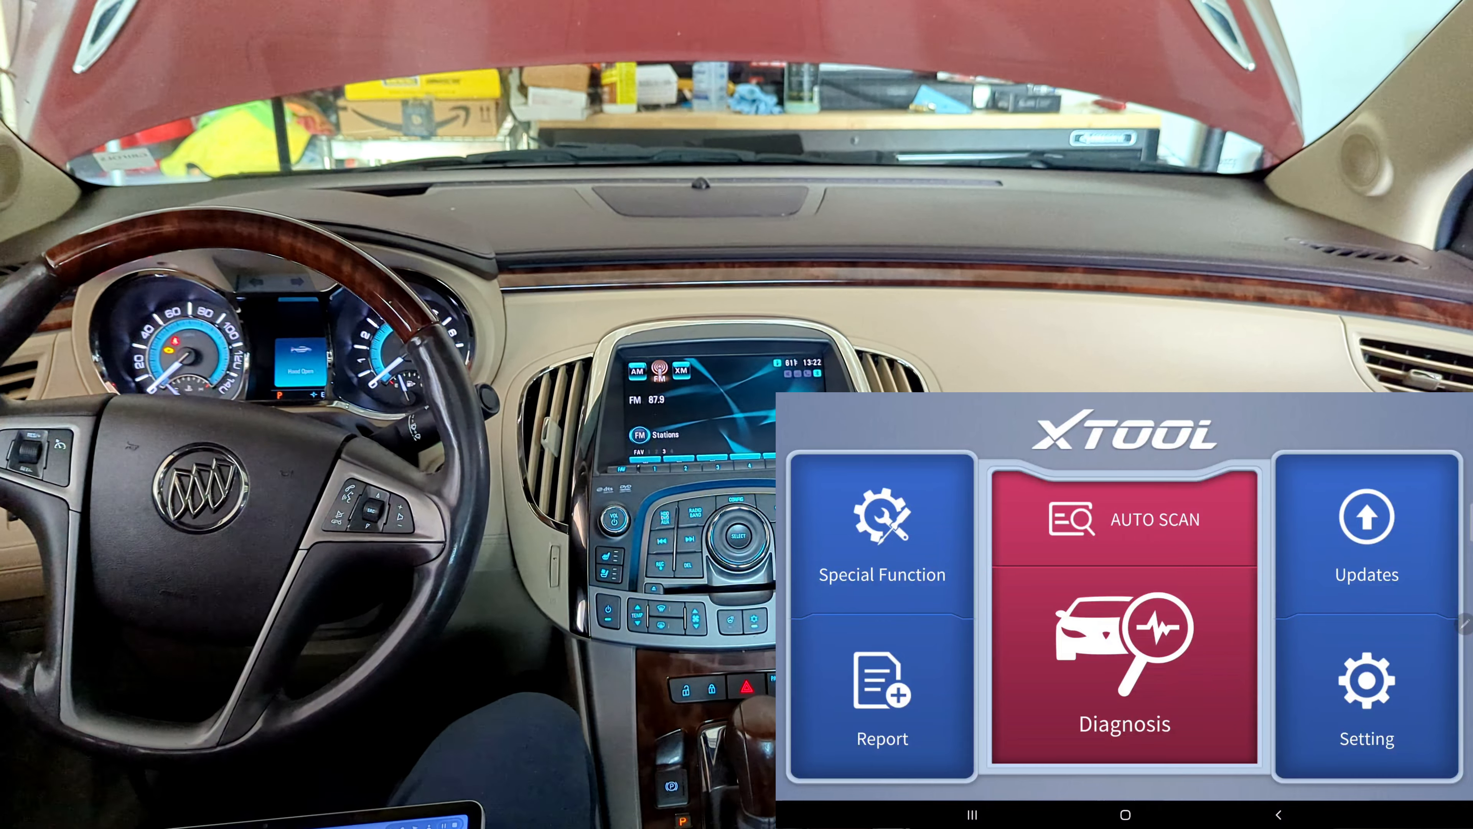
Step: Start Diagnosis so the tablet auto-reads the vehicle as a 2010 Buick LaCrosse
left_click(1123, 519)
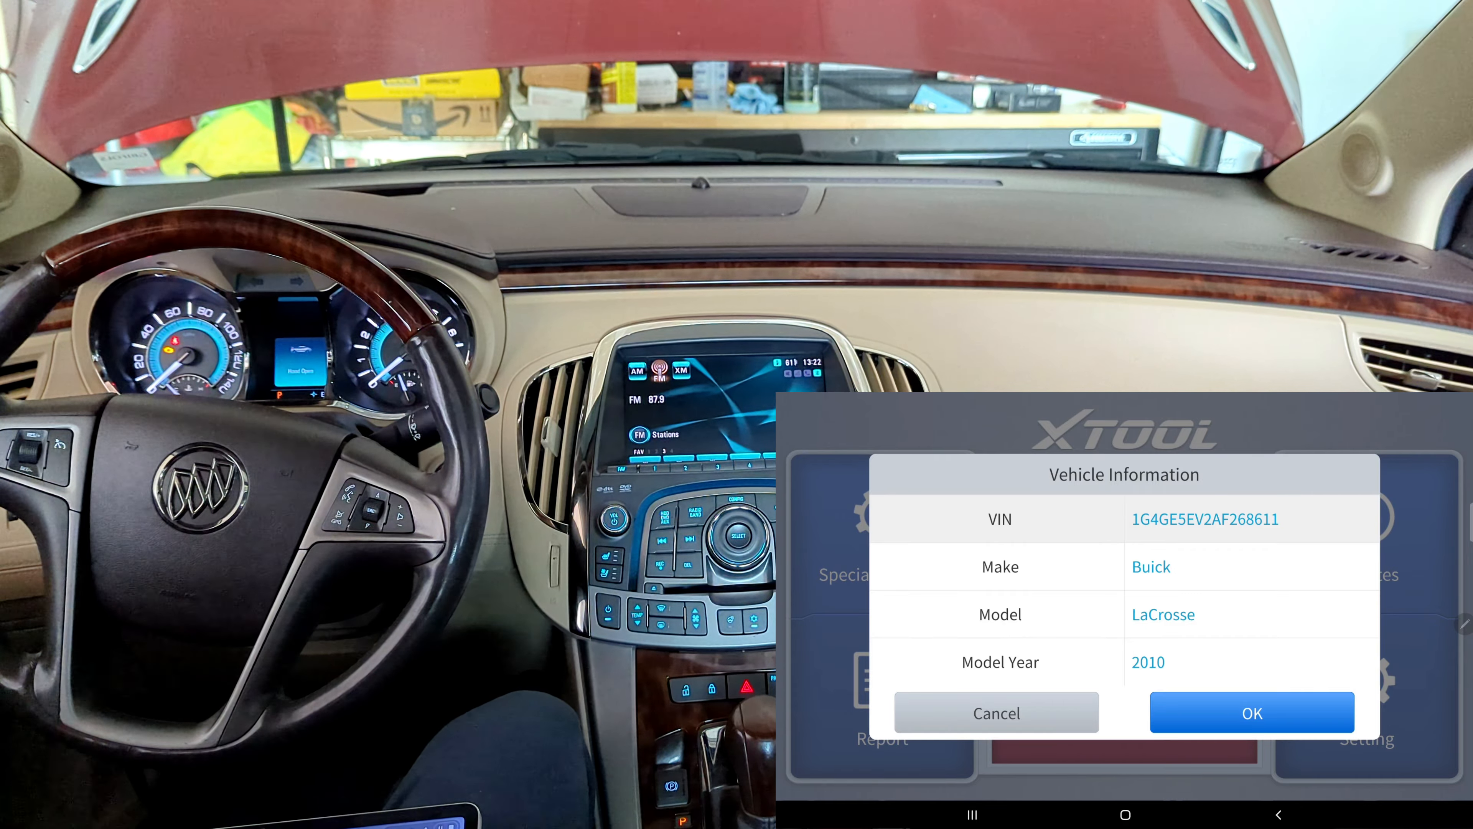
Step: Accept the vehicle info and navigate Engine Control Module > 2WD - Front > Actuation Test > EVAP System
left_click(1250, 712)
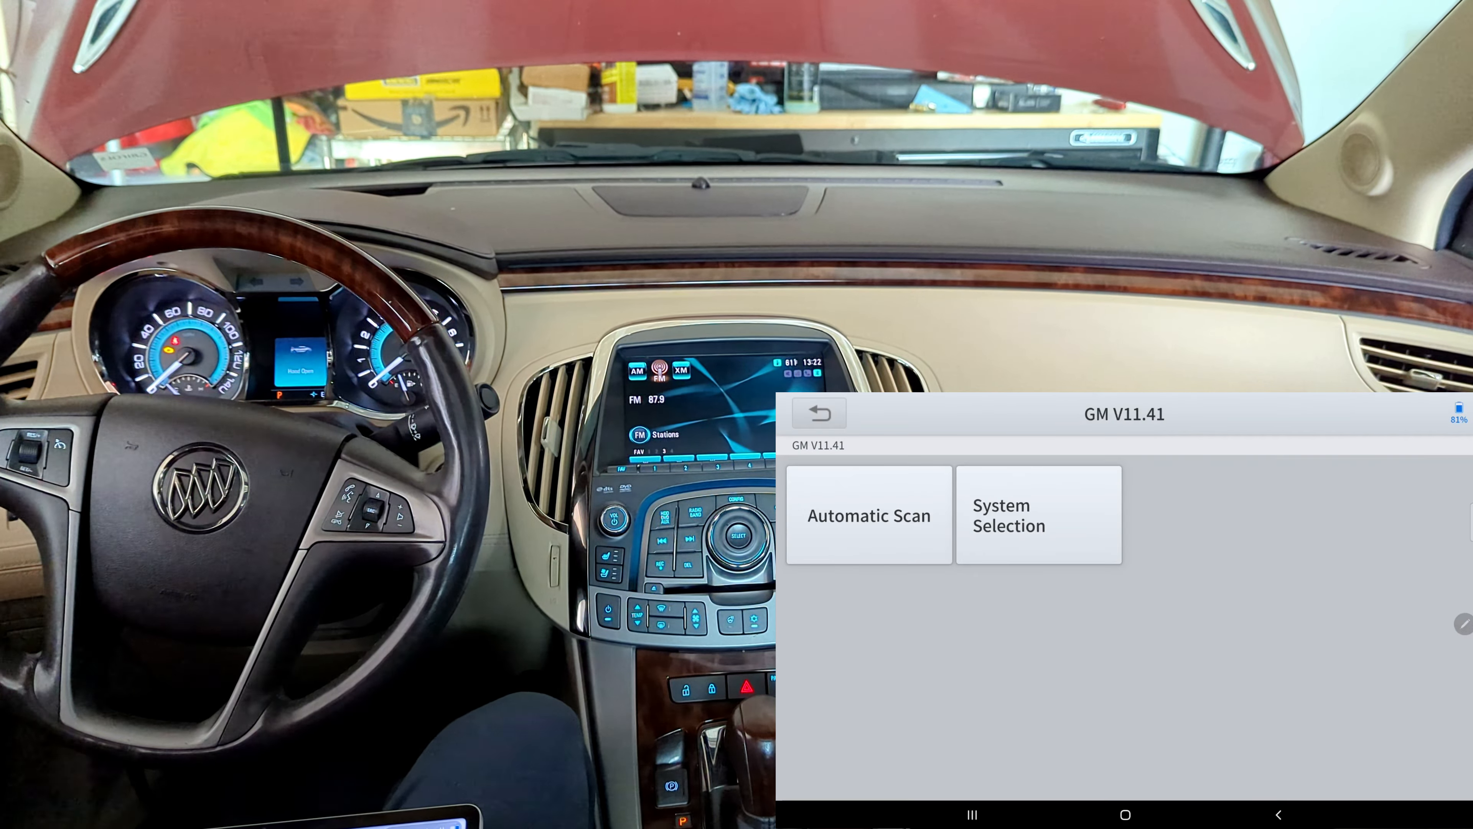
left_click(1009, 515)
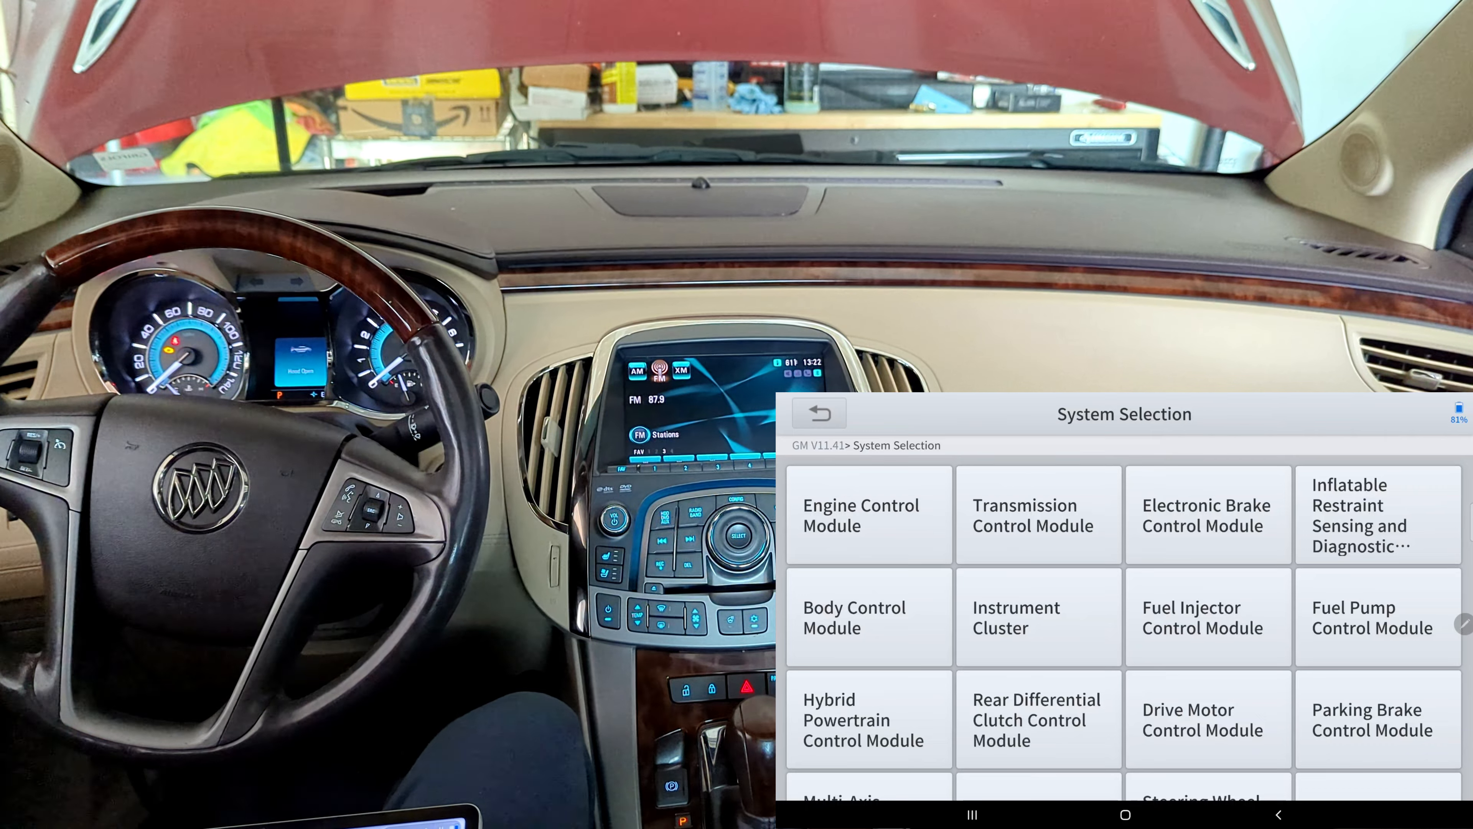
left_click(861, 515)
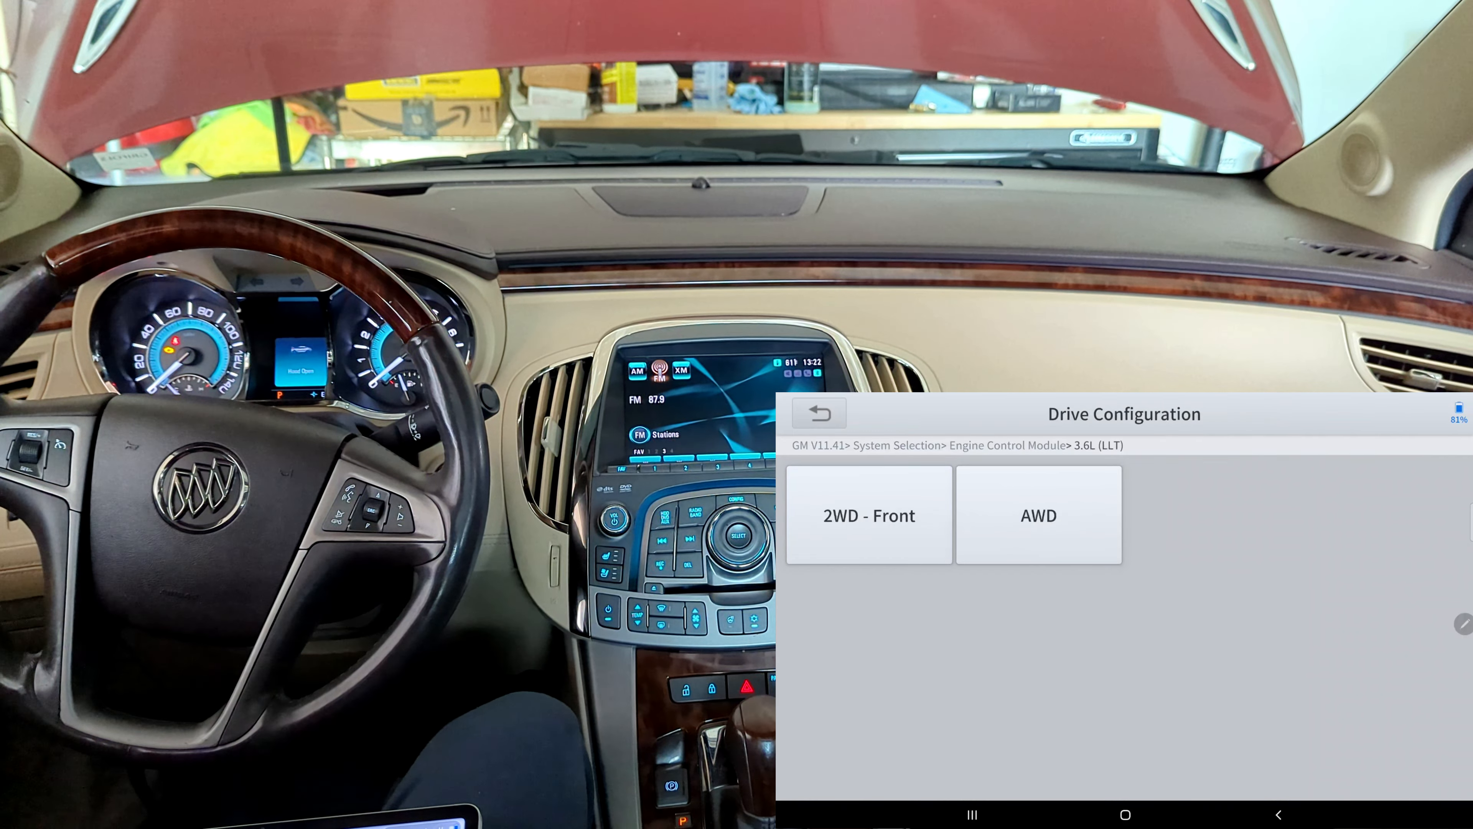
left_click(867, 515)
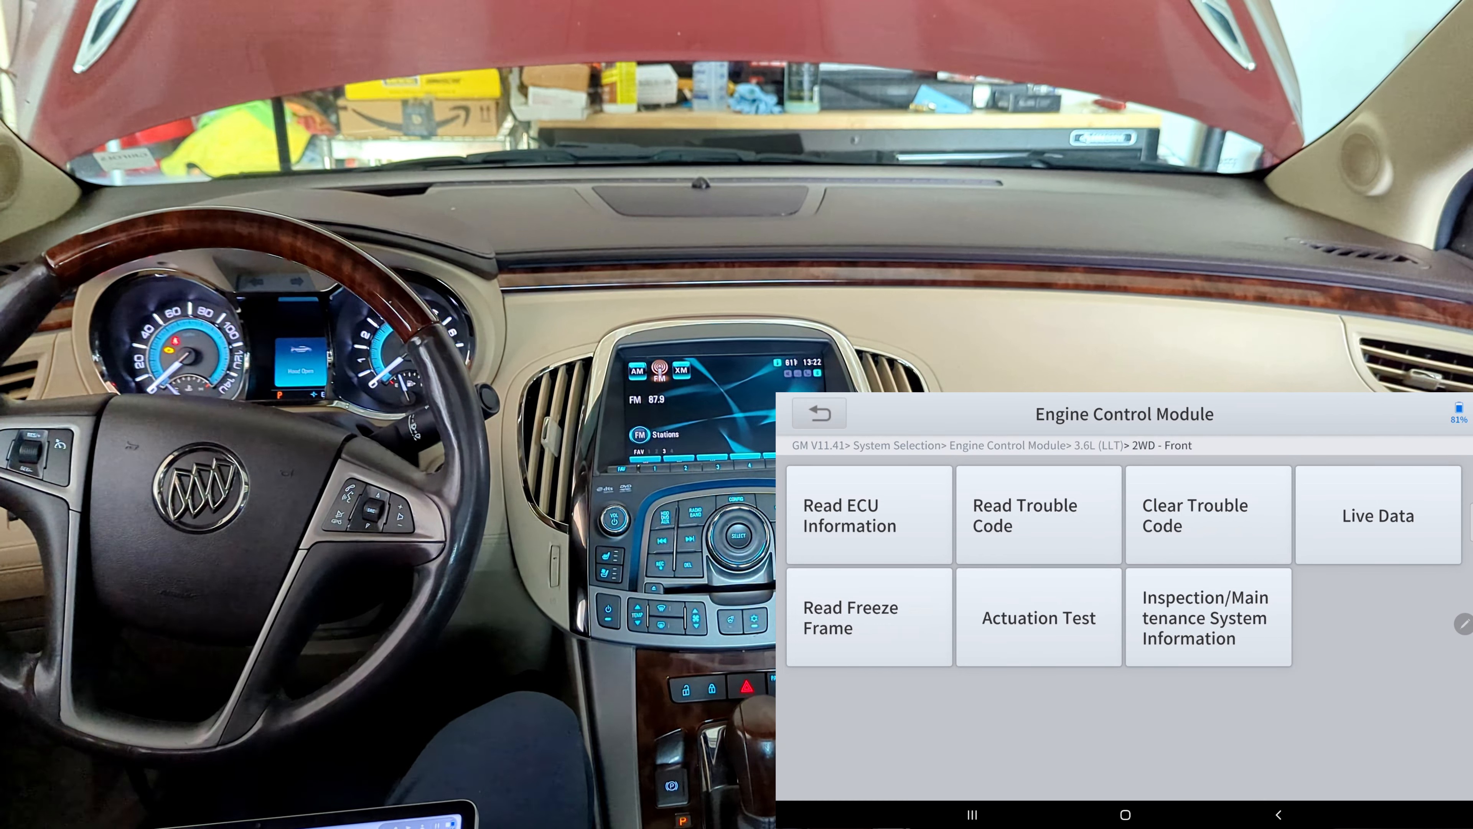
left_click(1037, 617)
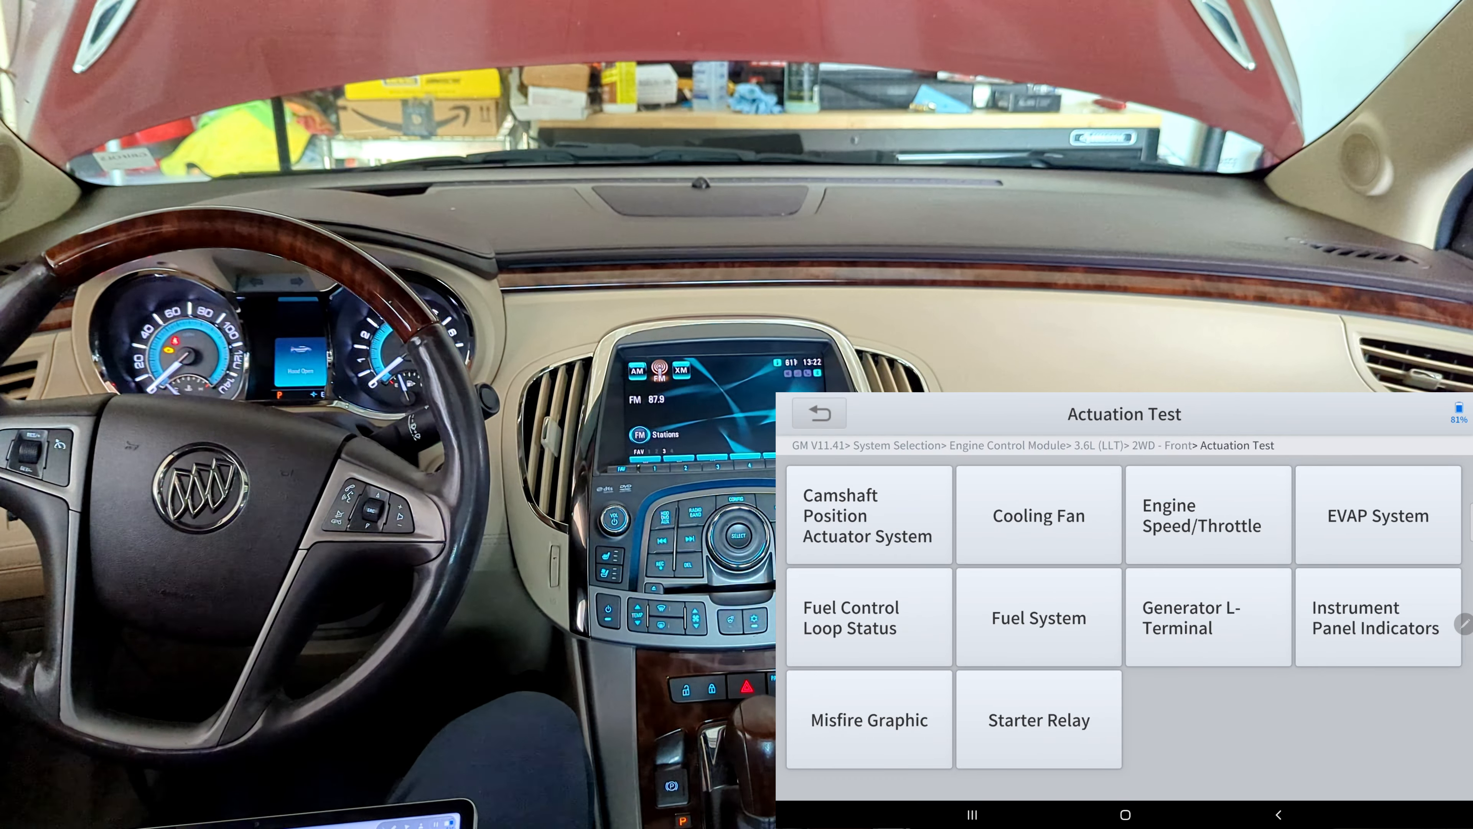
left_click(1378, 515)
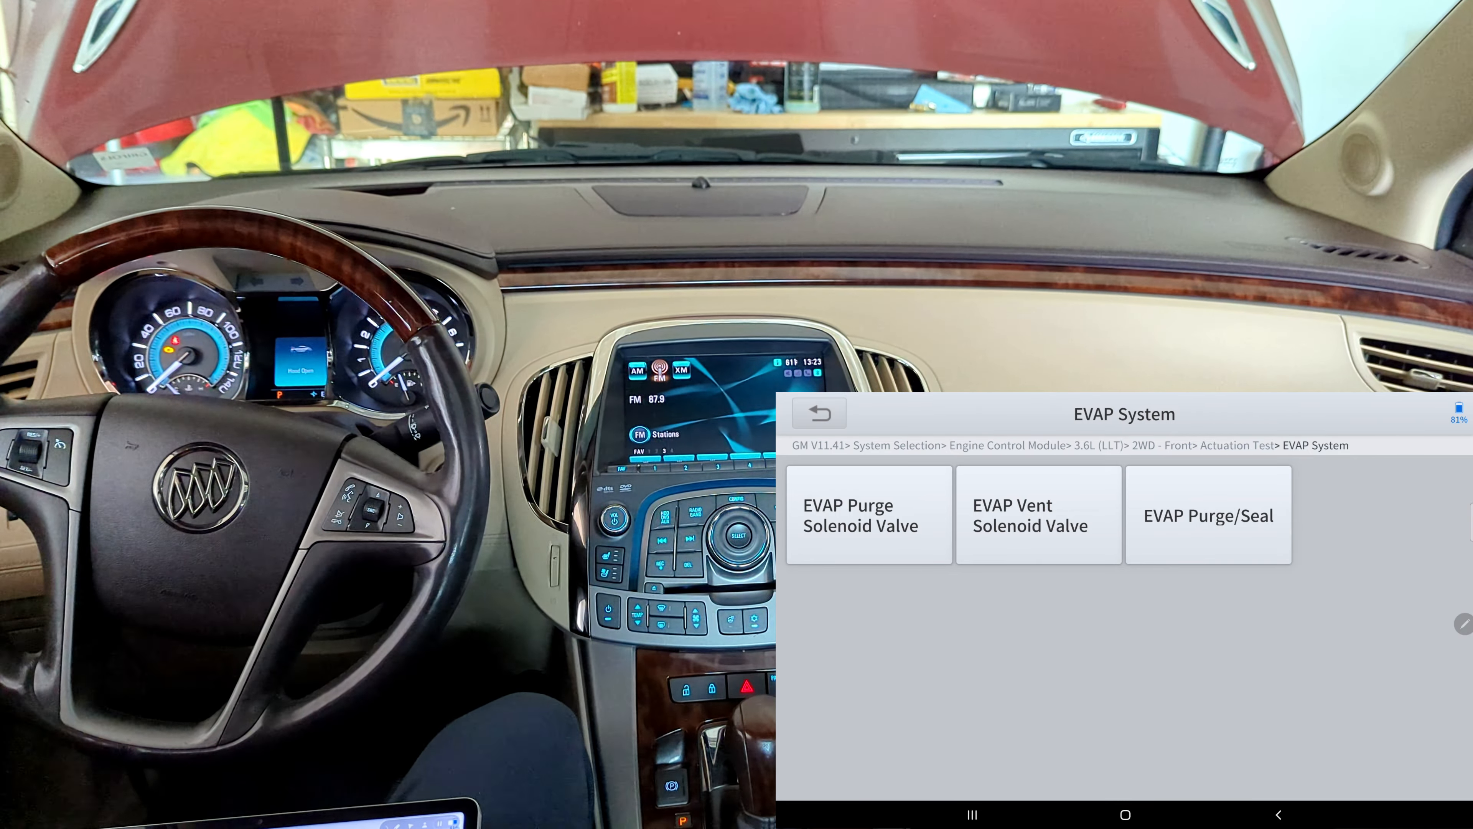
Step: Start the EVAP Purge Solenoid Valve test, showing 0% command and circuit tests not run
left_click(867, 514)
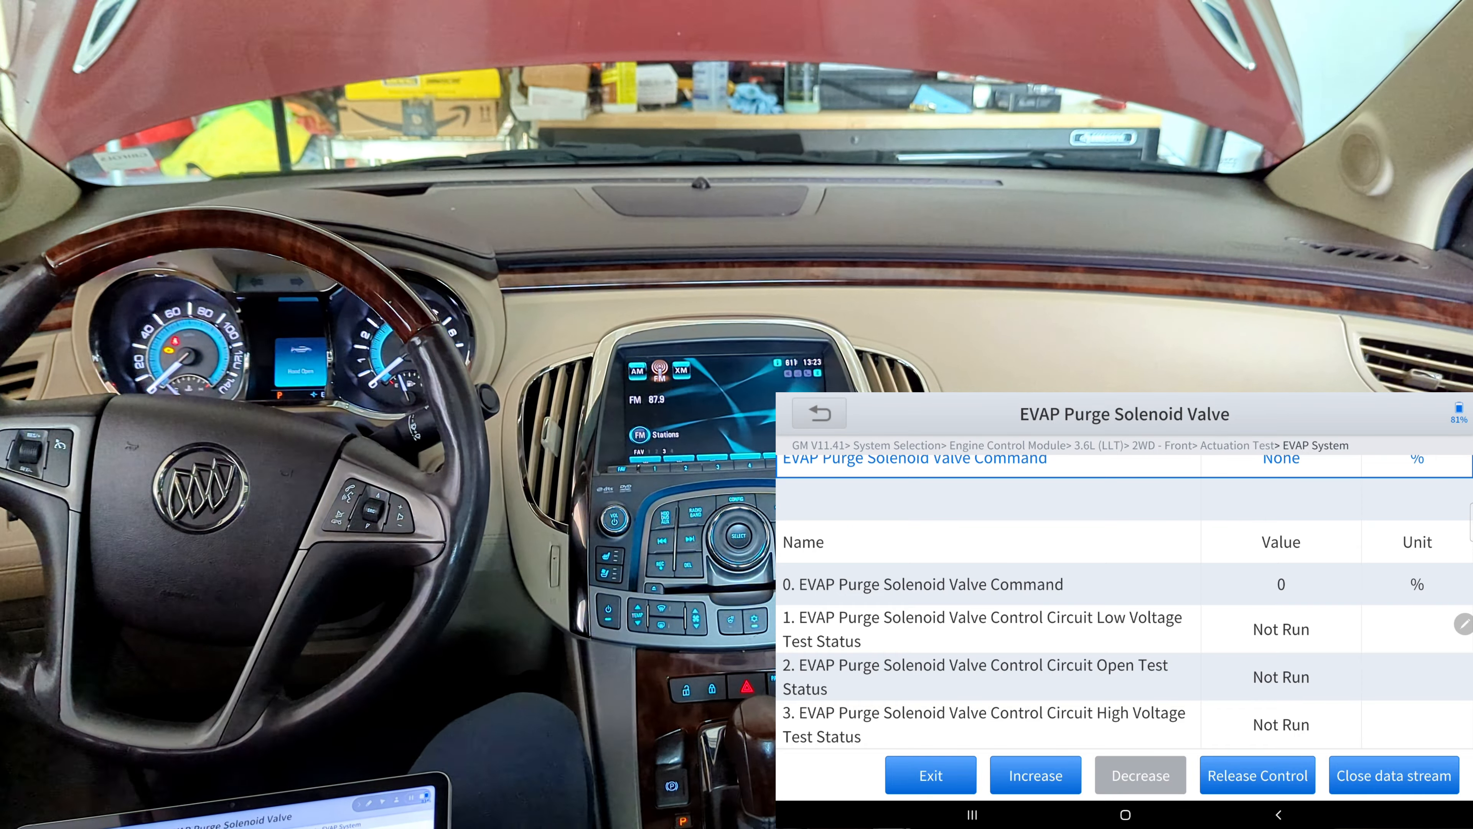
scroll("down", 3)
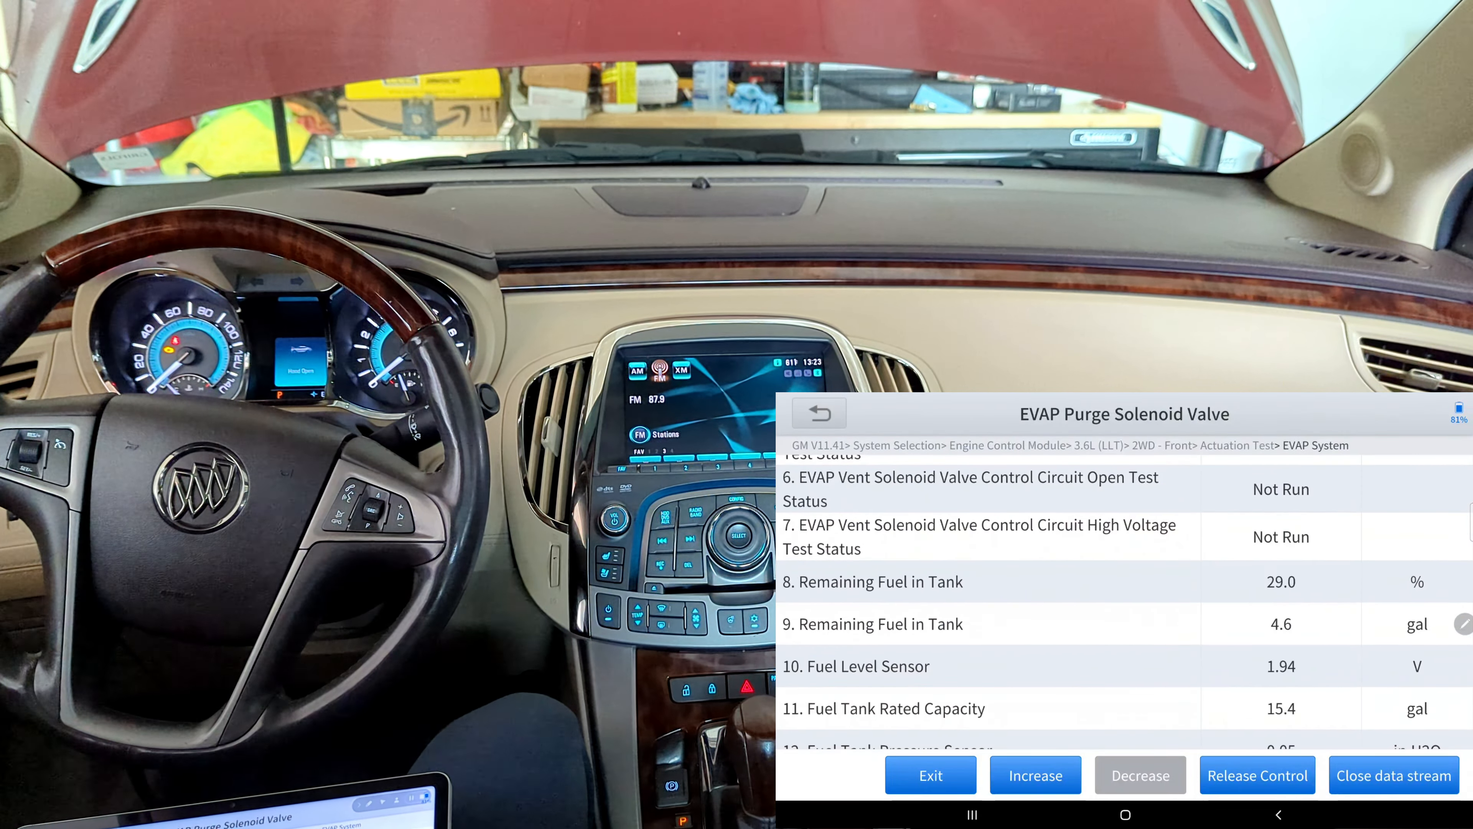
scroll("down", 3)
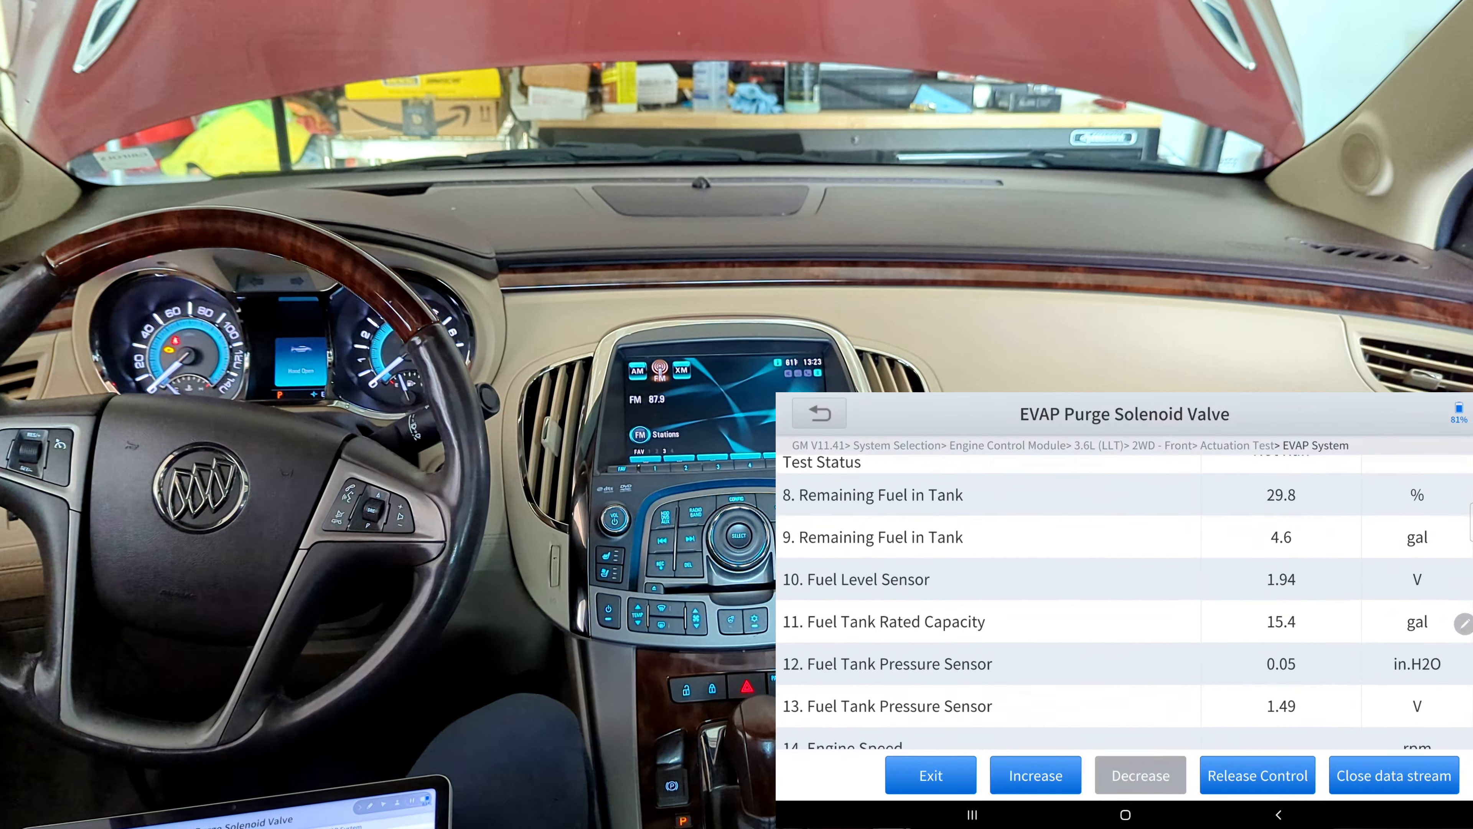
scroll("up", 3)
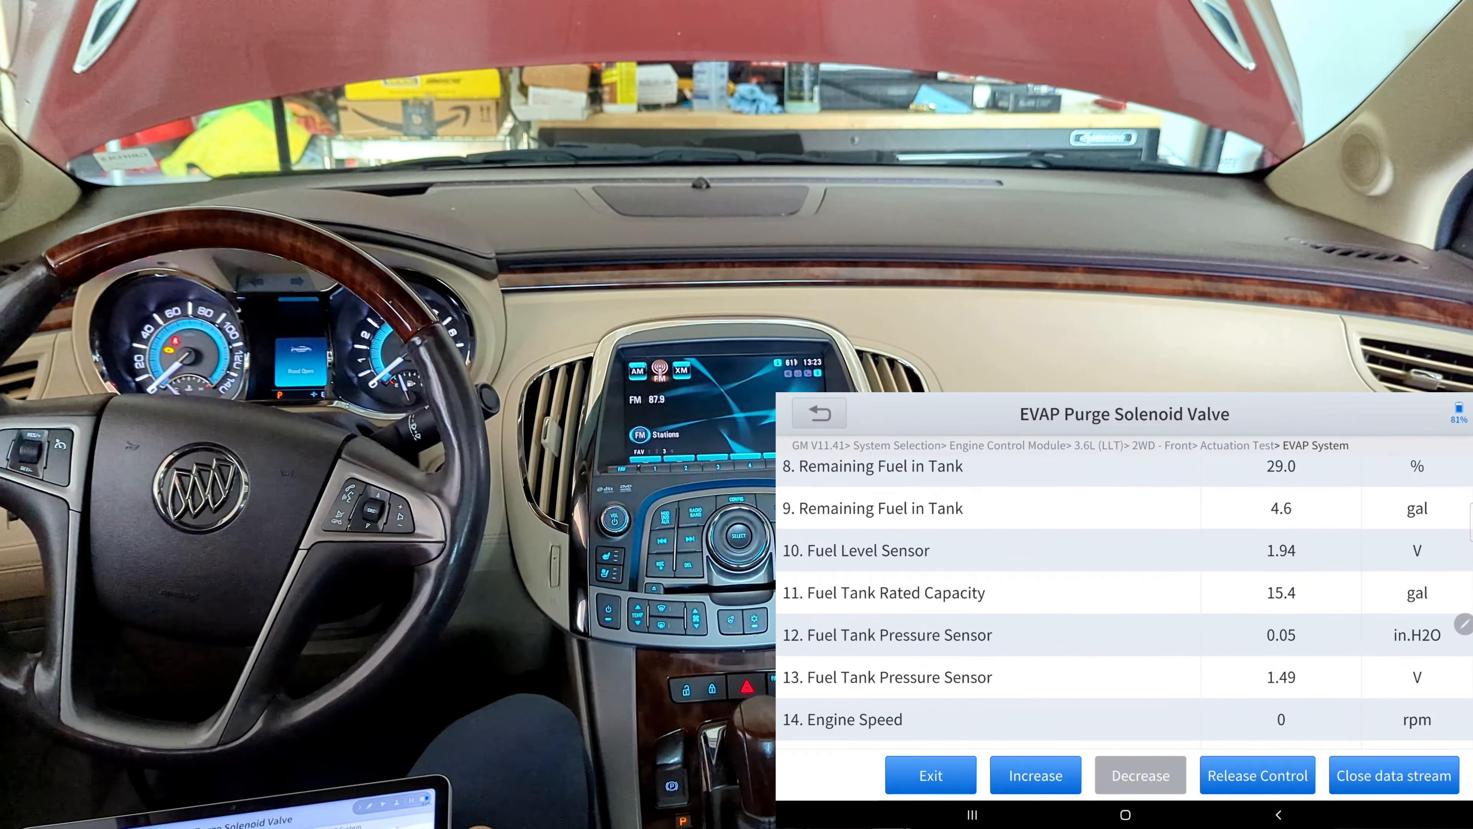
scroll("down", 3)
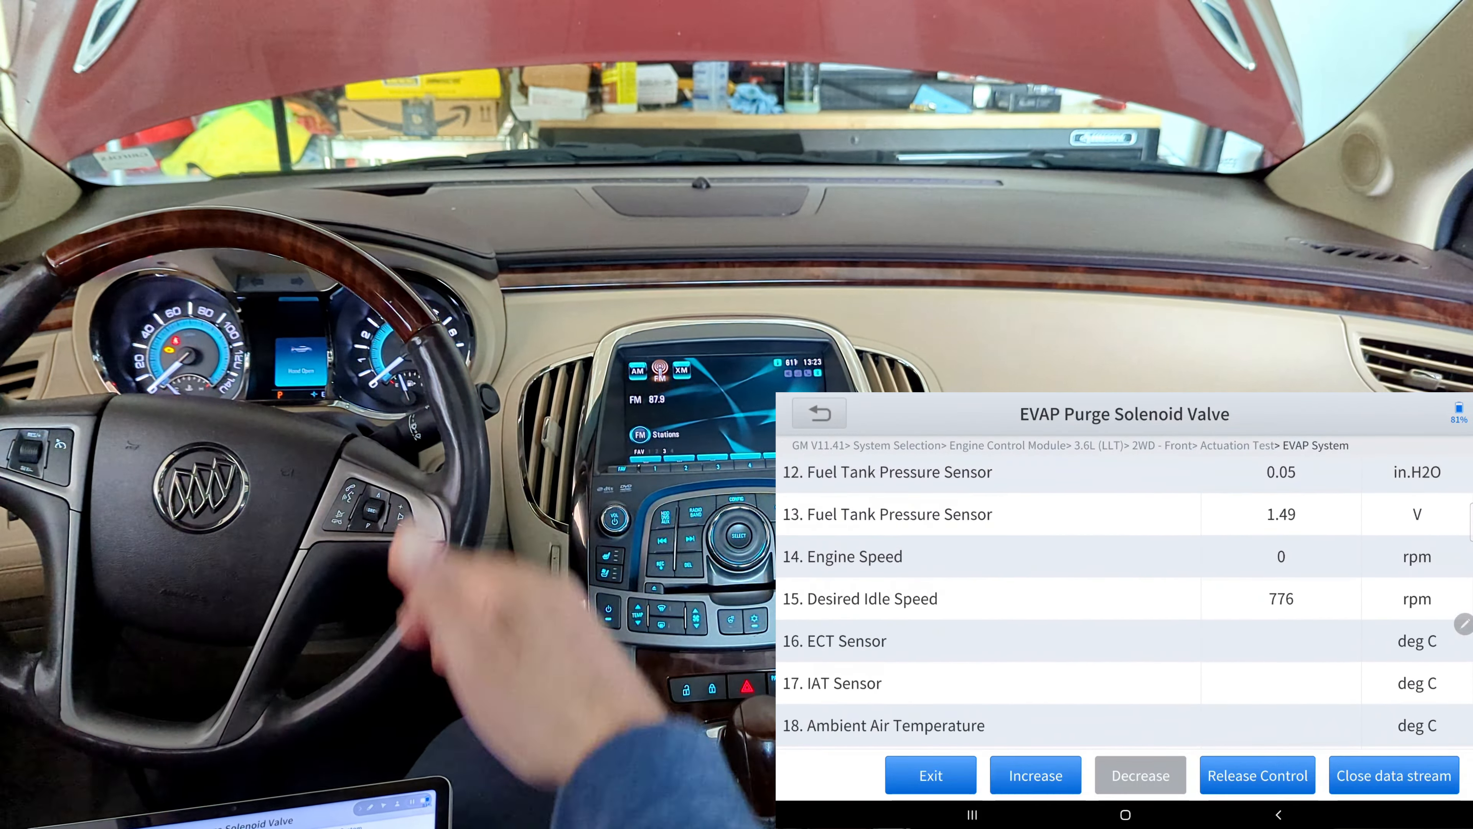
scroll("up", 3)
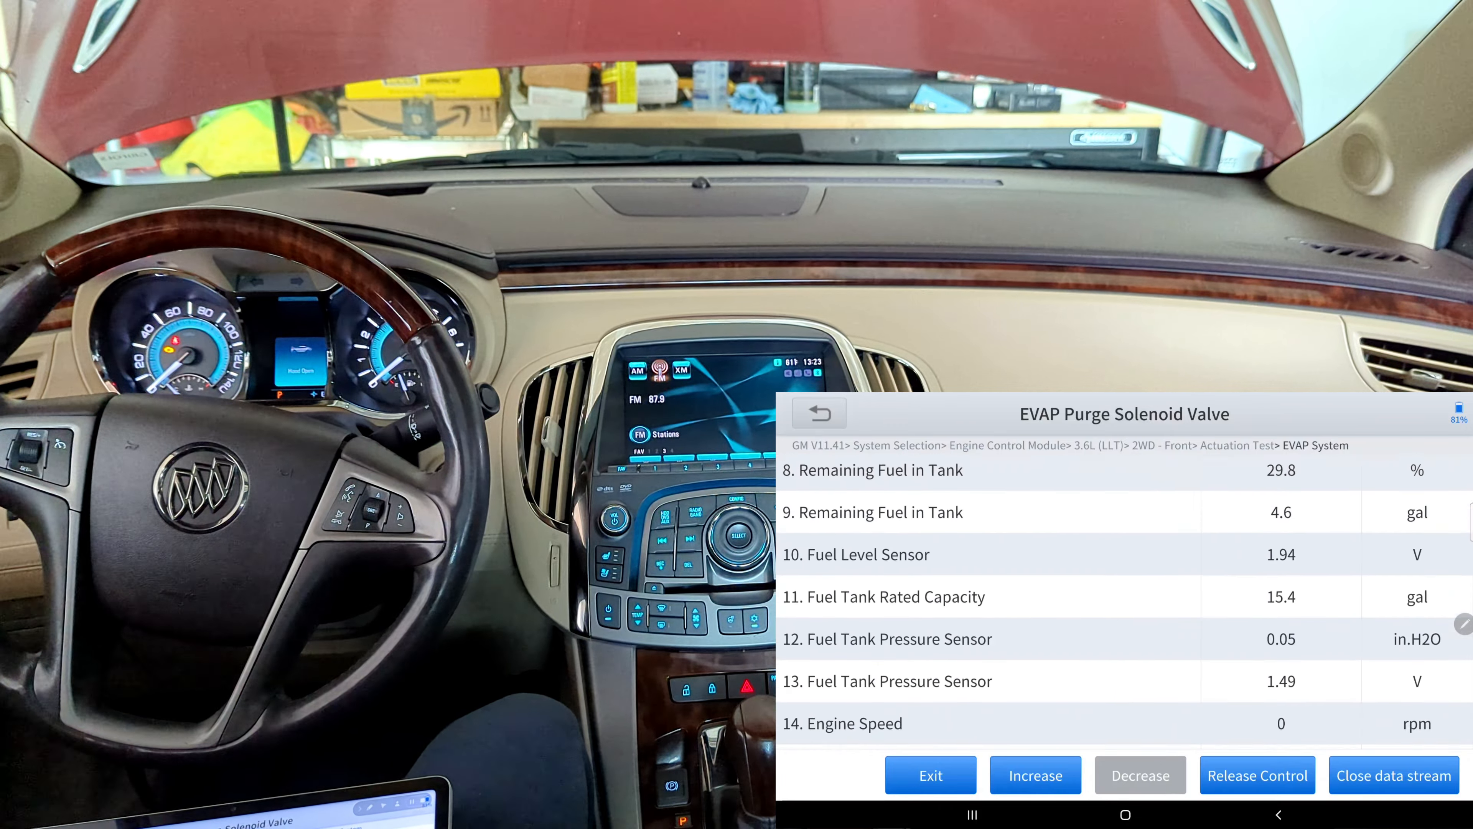
scroll("up", 3)
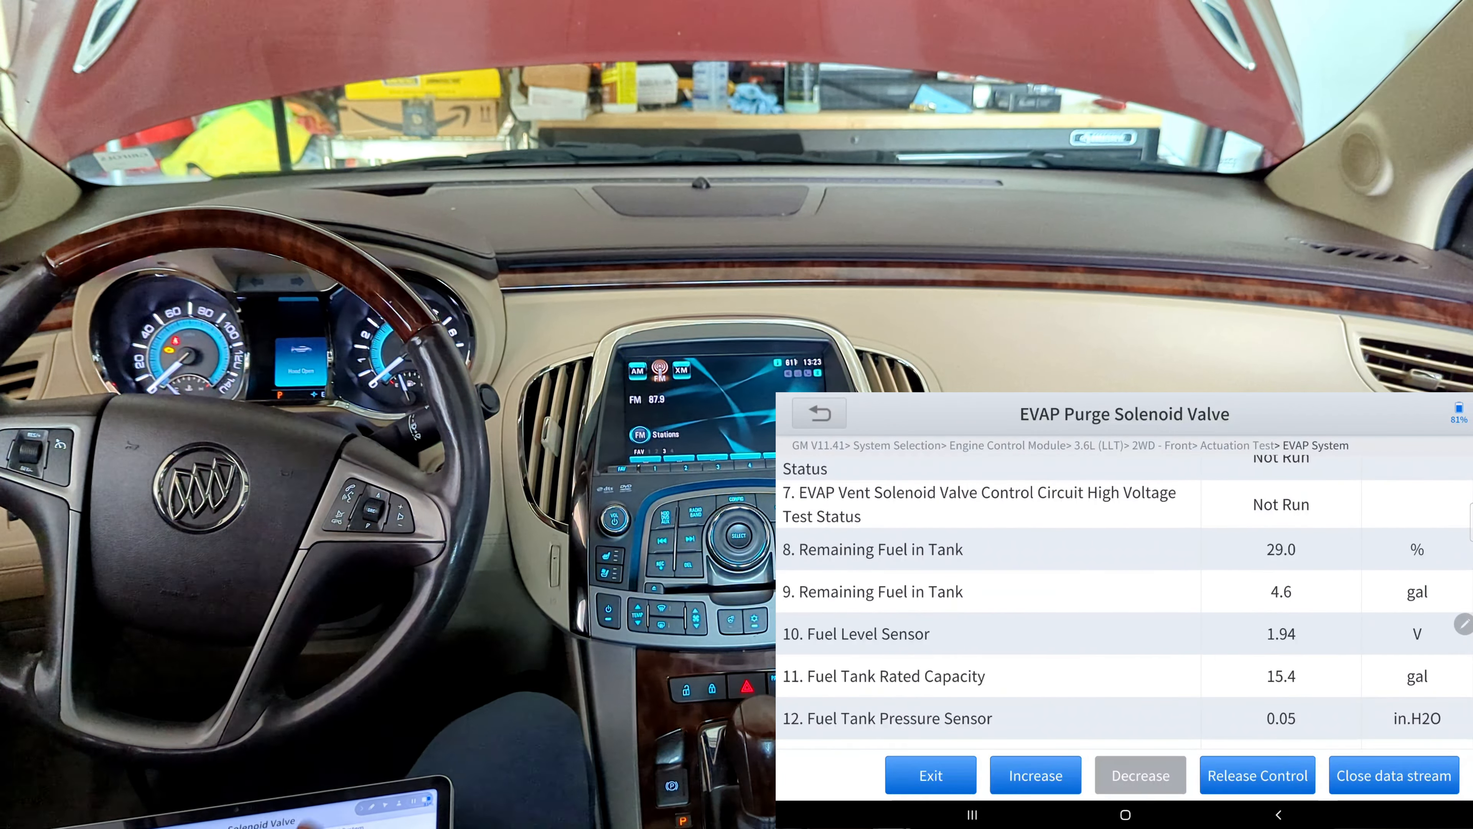
scroll("down", 3)
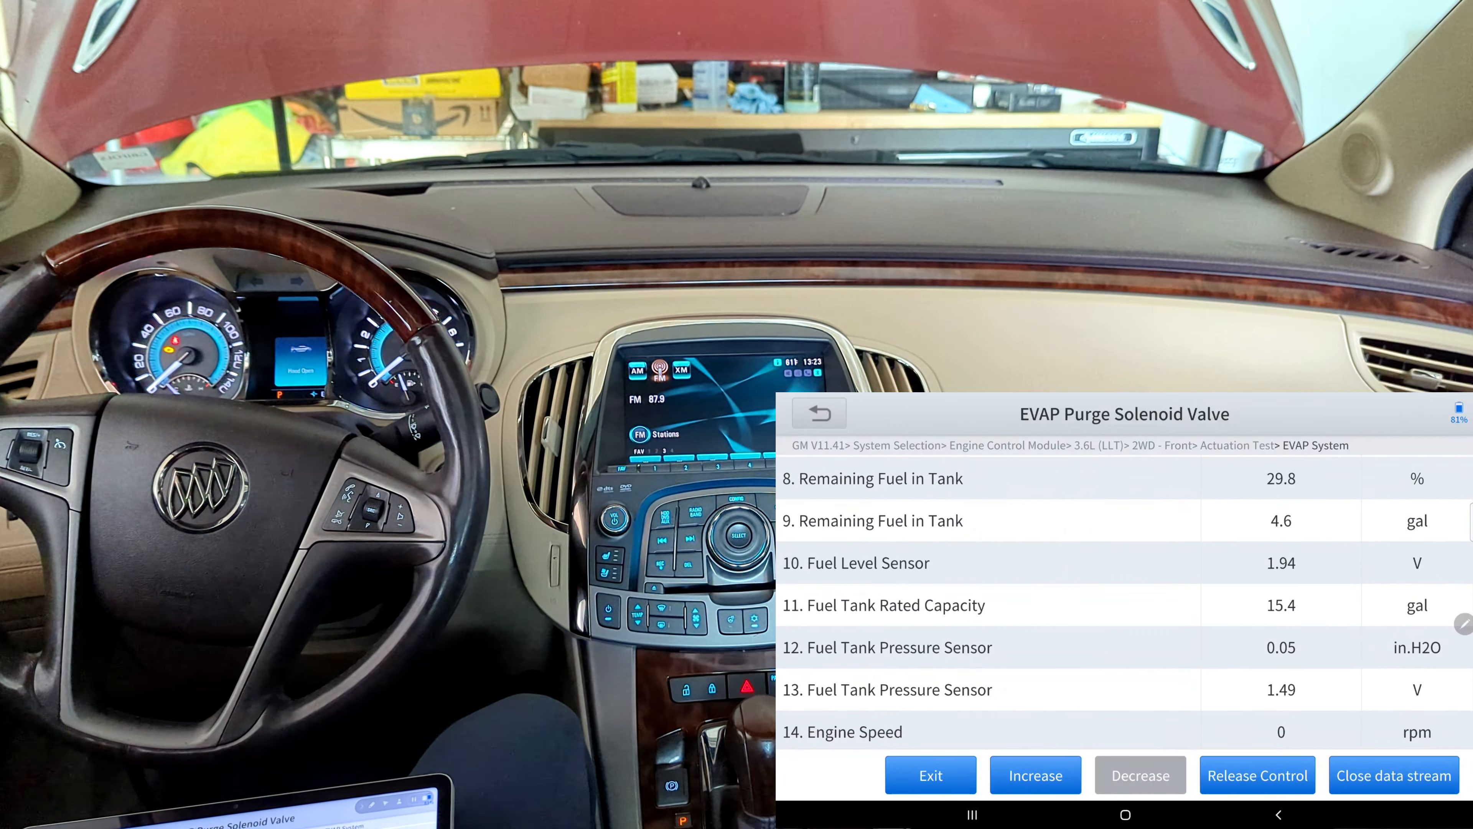
scroll("down", 3)
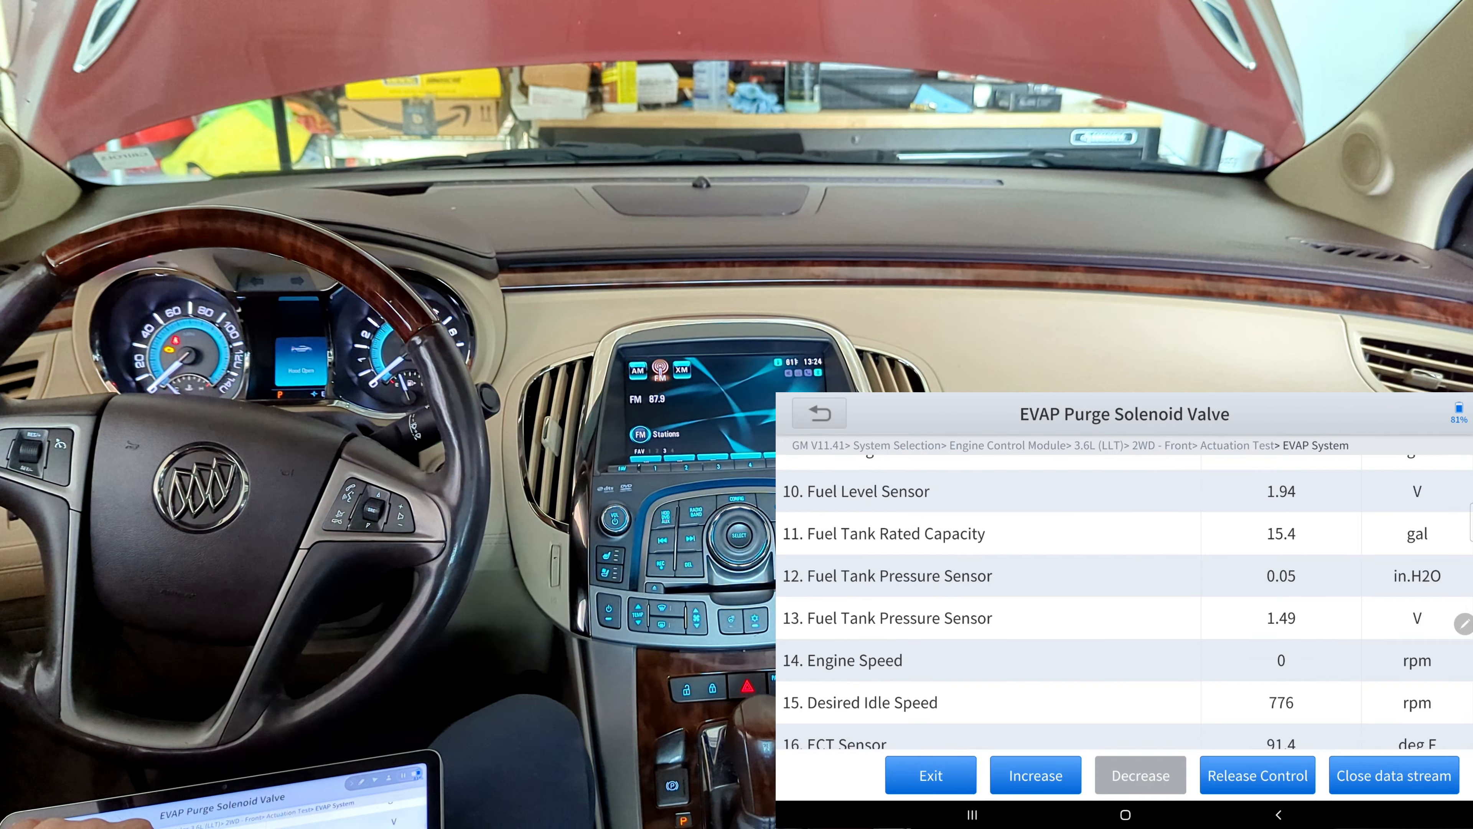
Step: Exit the purge valve test and start the EVAP Vent Solenoid Valve test
left_click(929, 775)
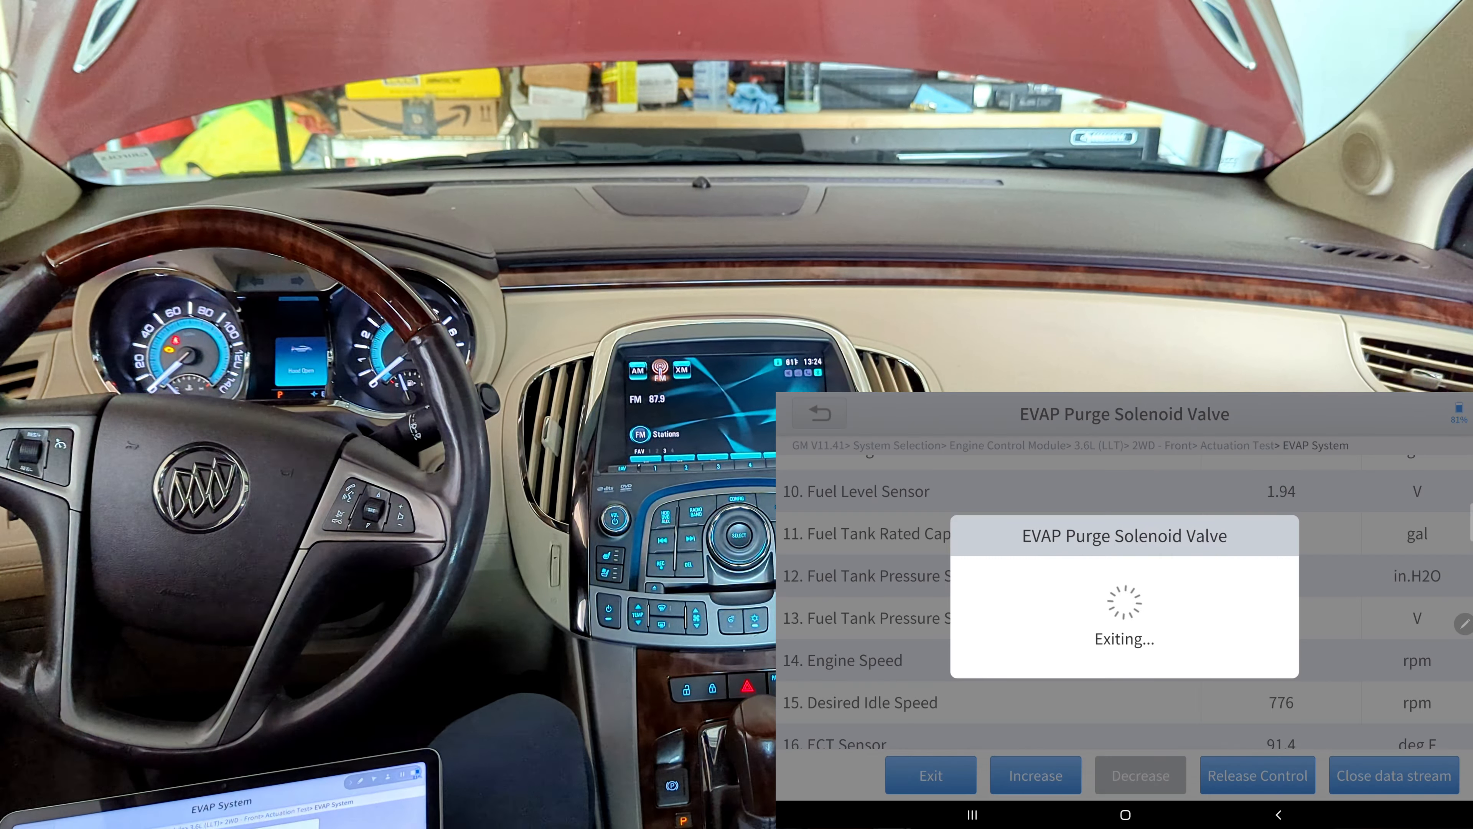
left_click(929, 775)
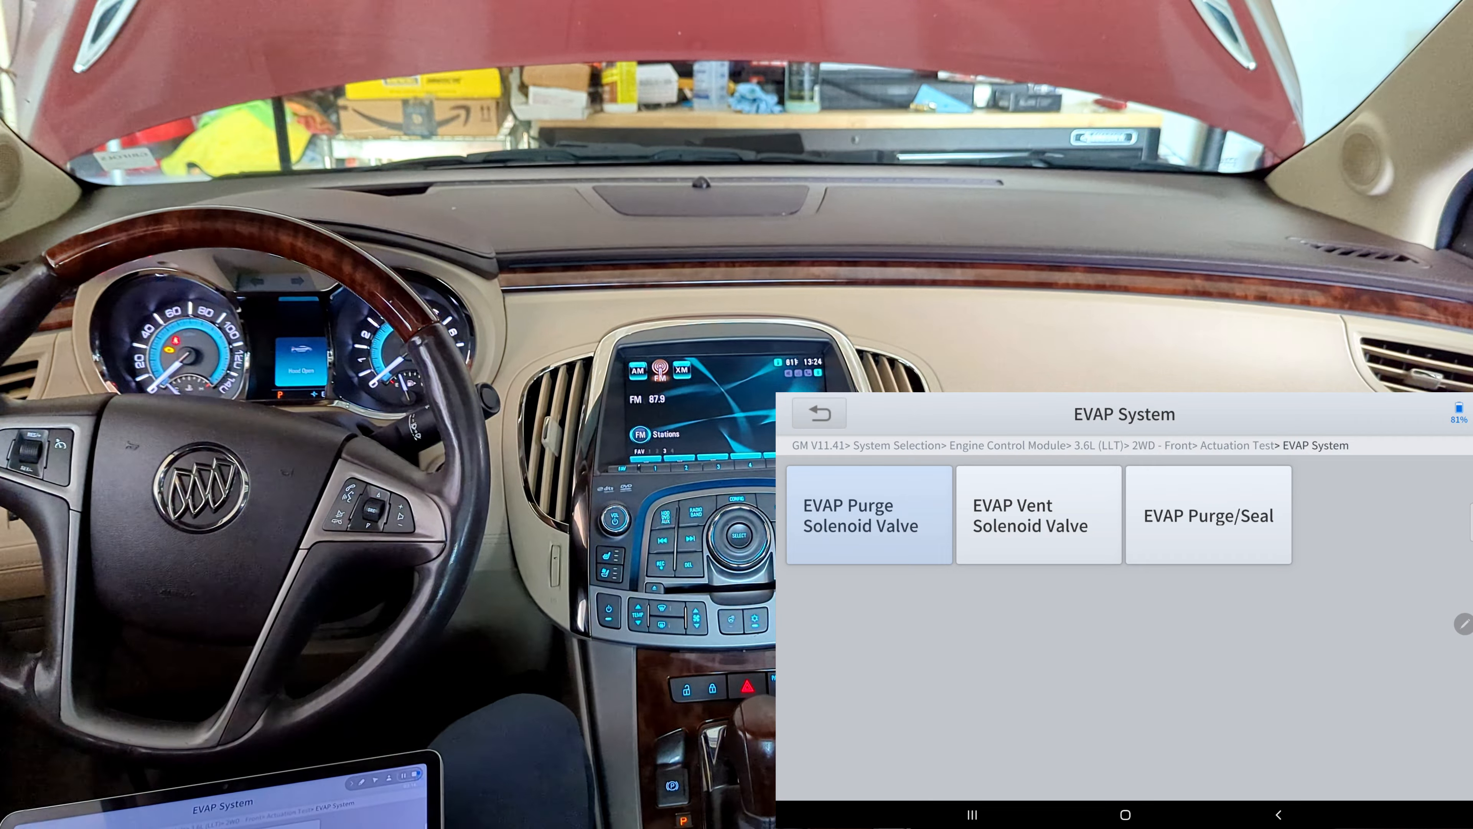
left_click(1038, 515)
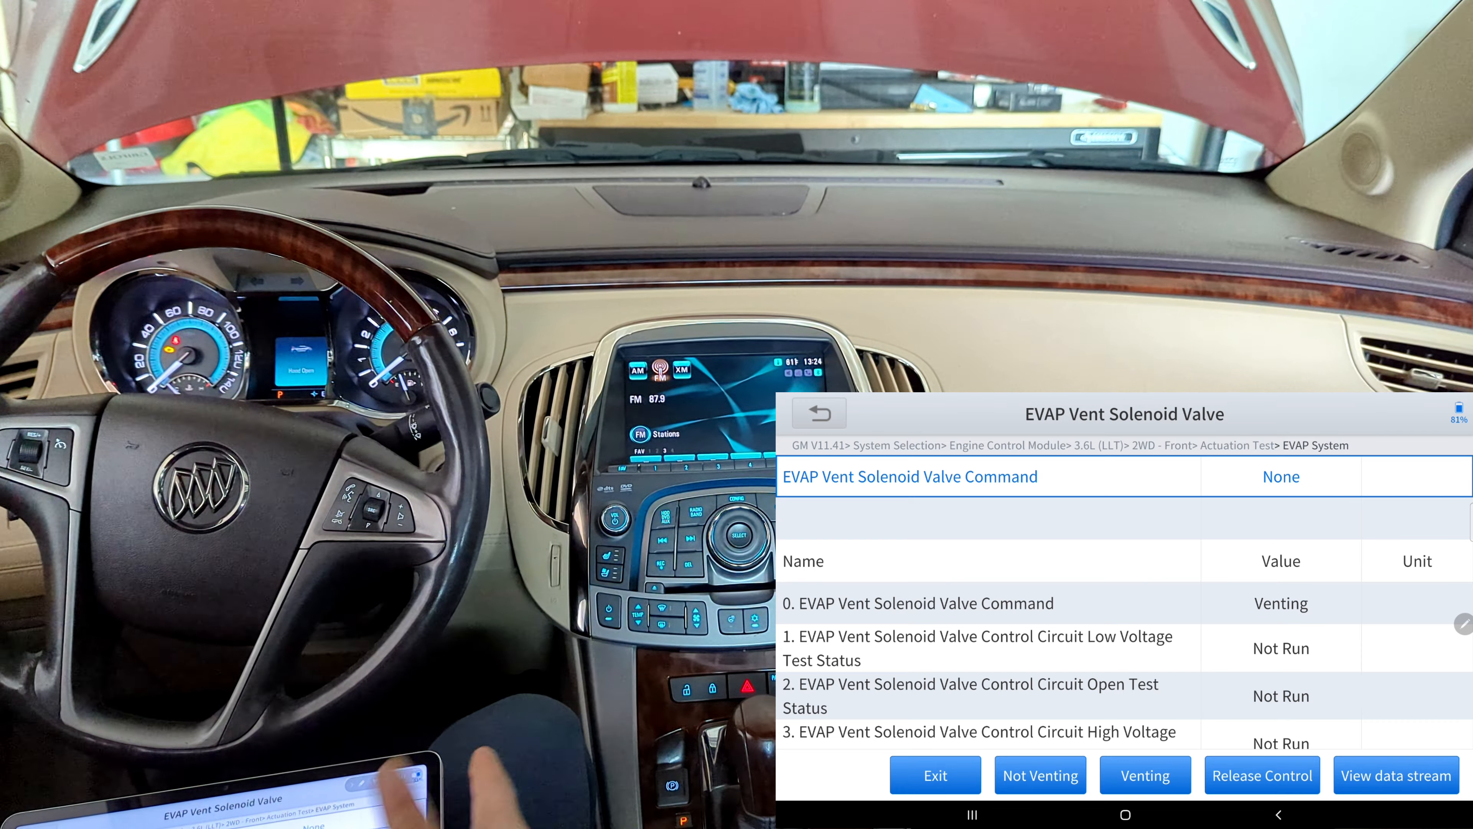
left_click(1144, 775)
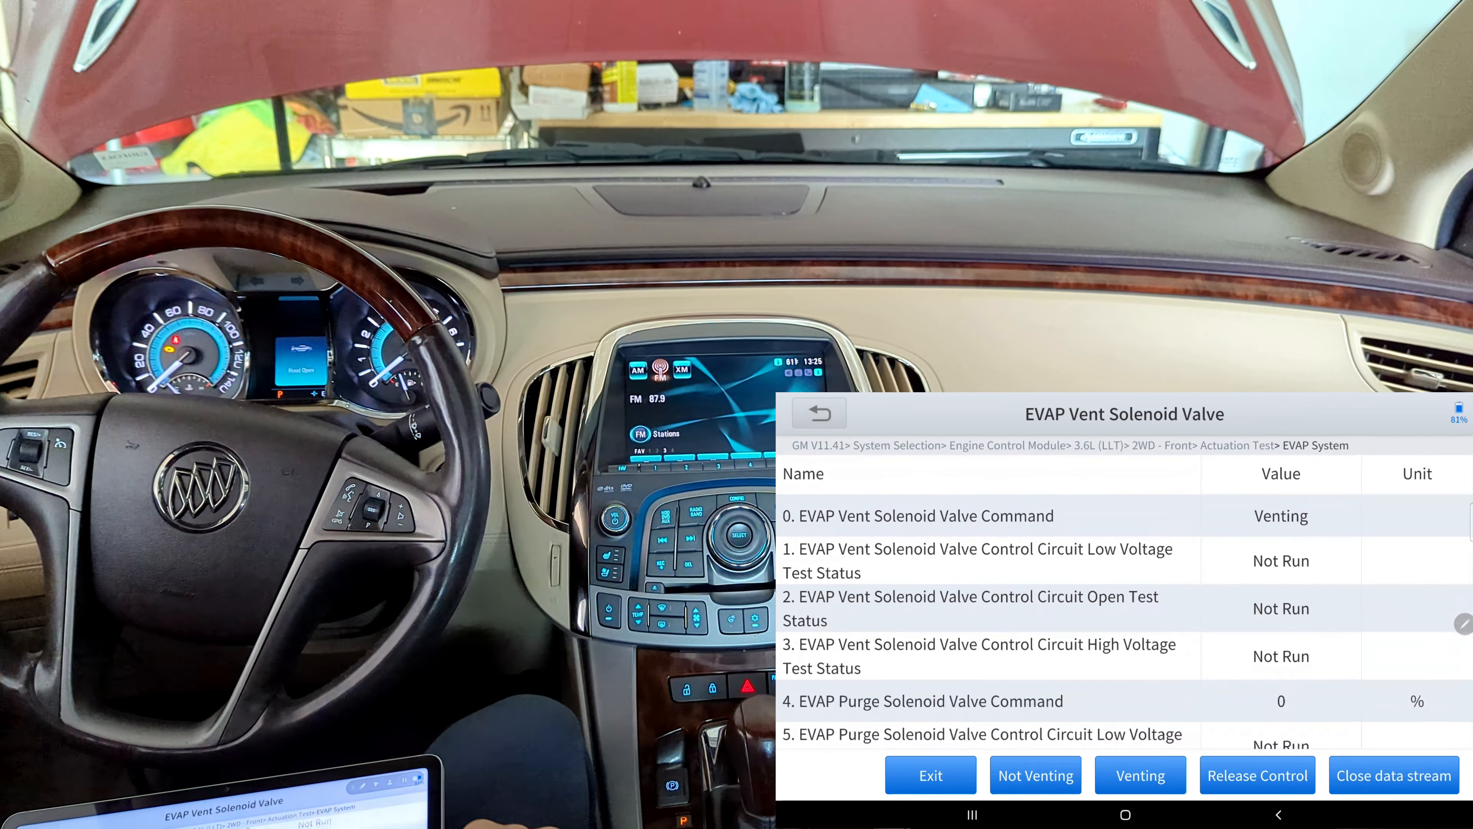
scroll("down", 3)
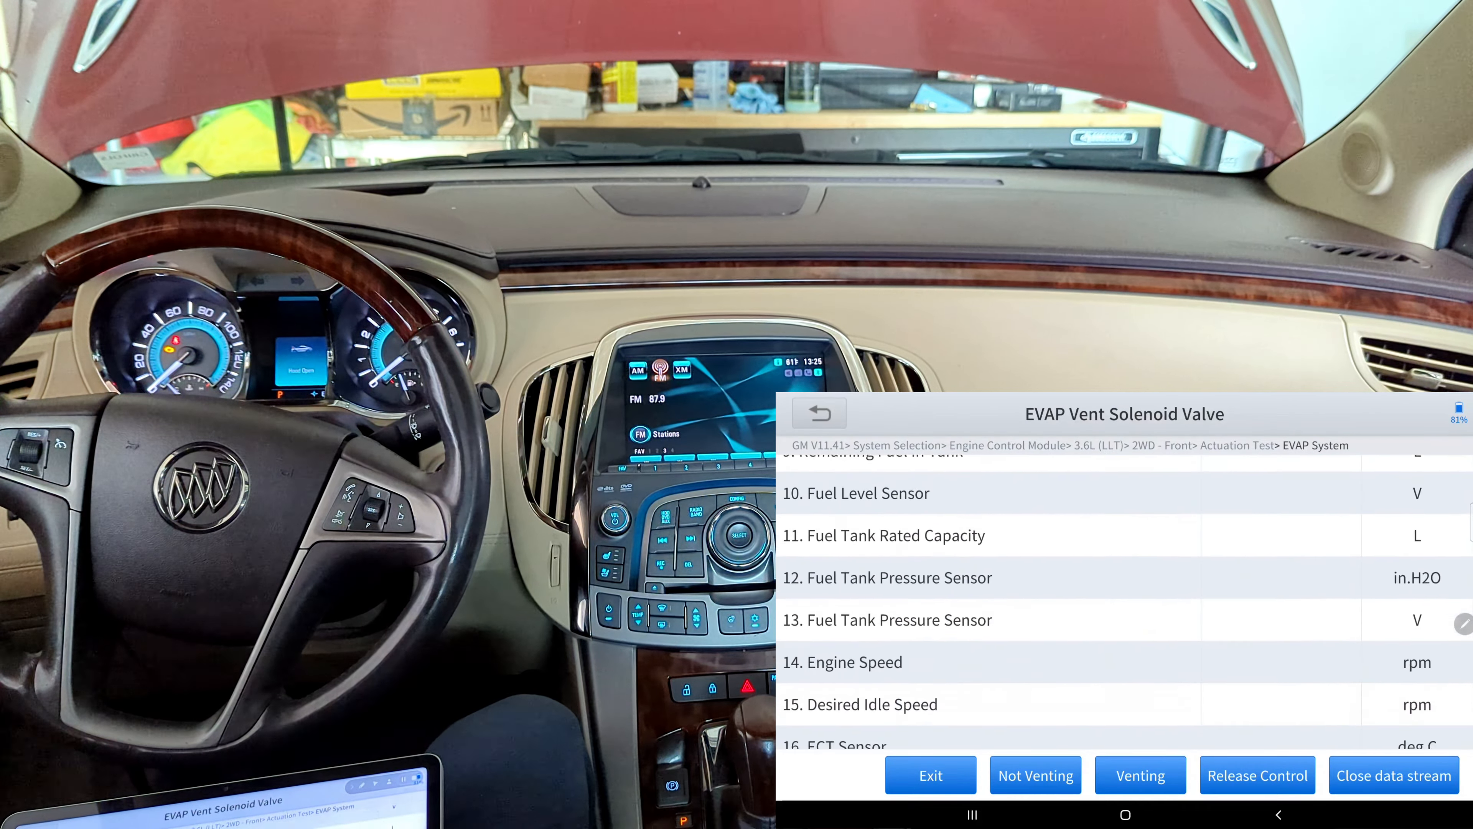
scroll("down", 3)
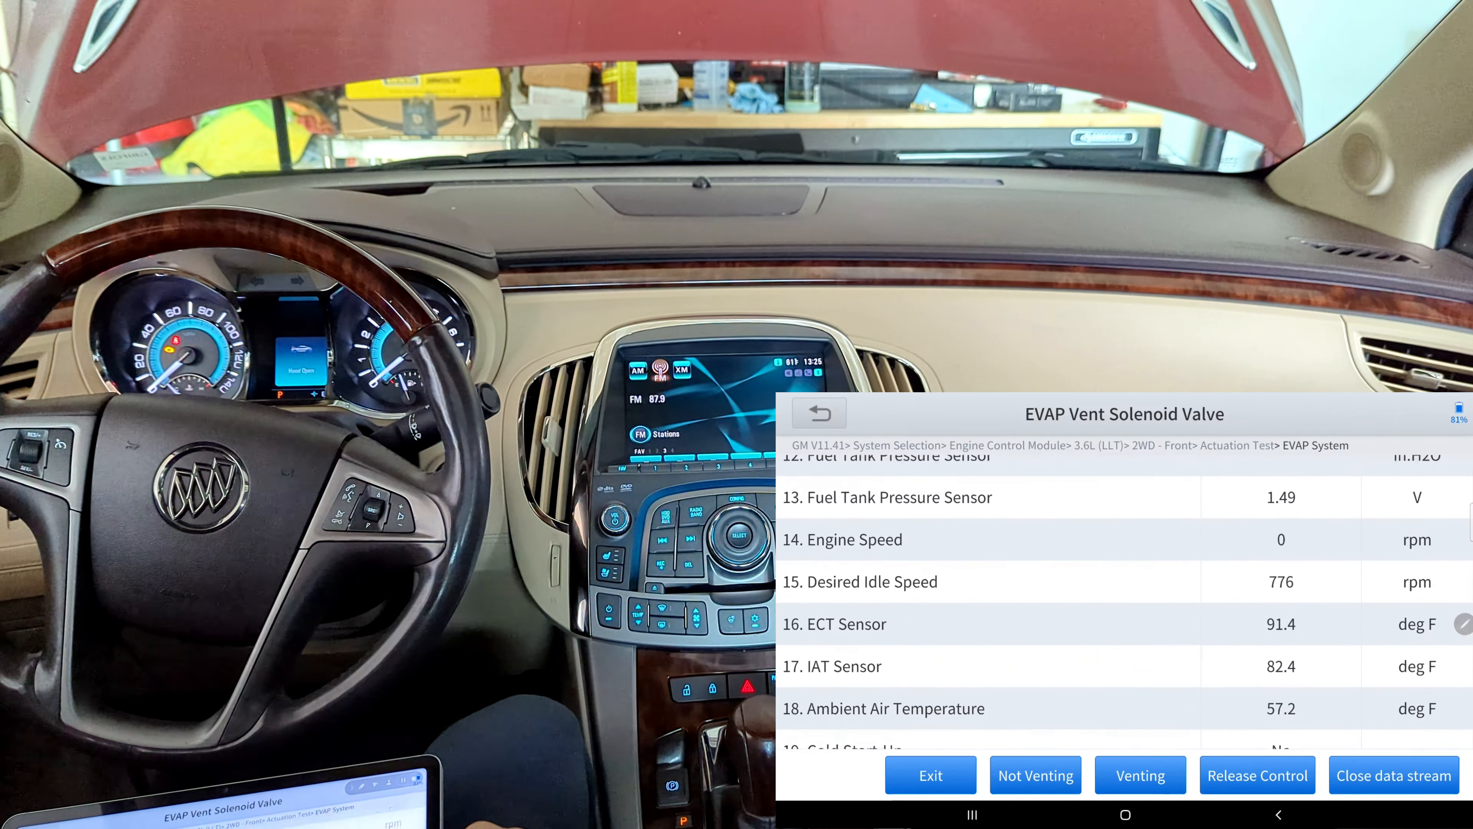
scroll("up", 3)
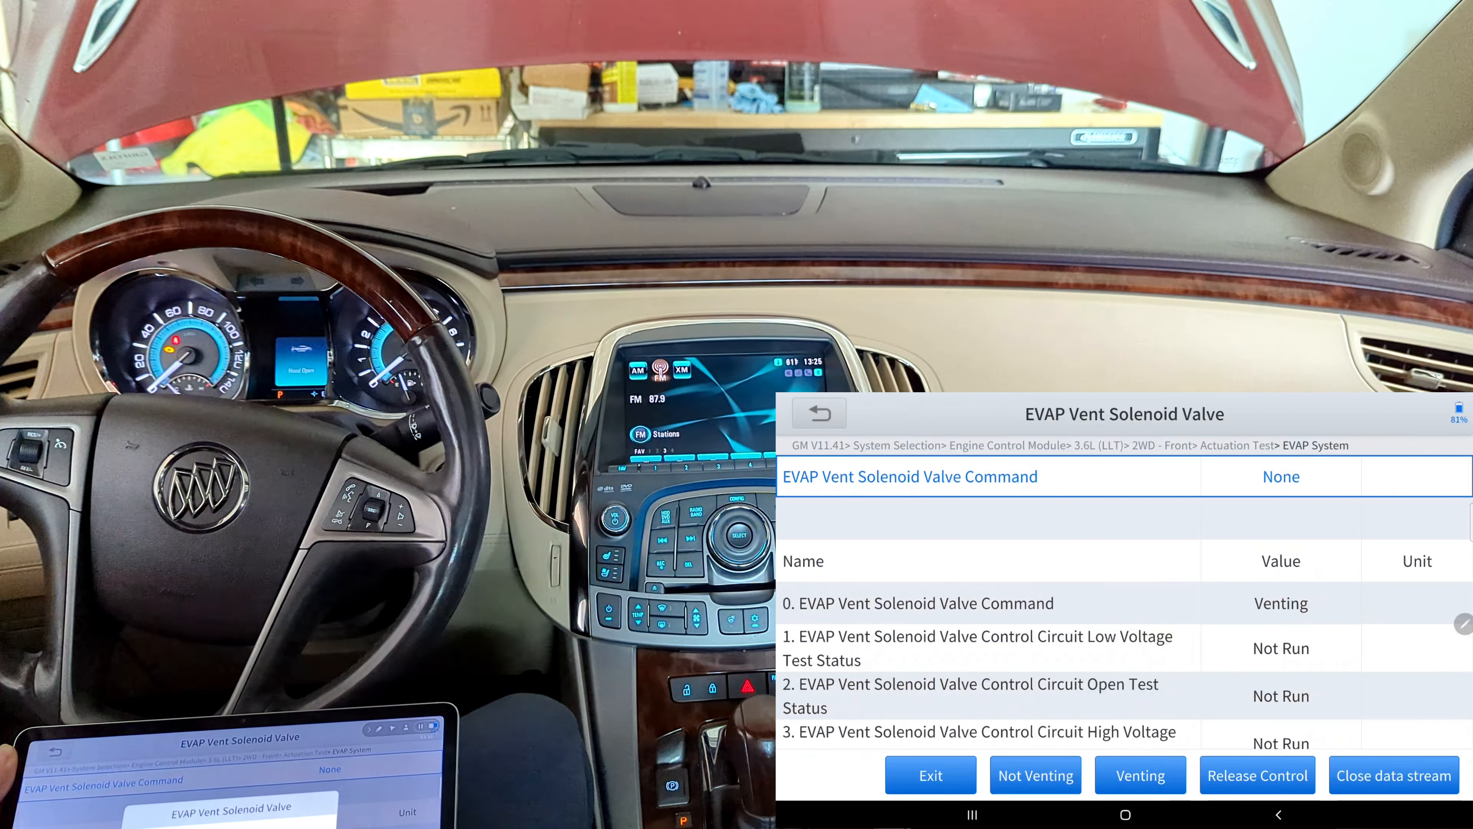
Step: Command the vent solenoid valve to Not Venting so the live reading confirms it
left_click(1035, 775)
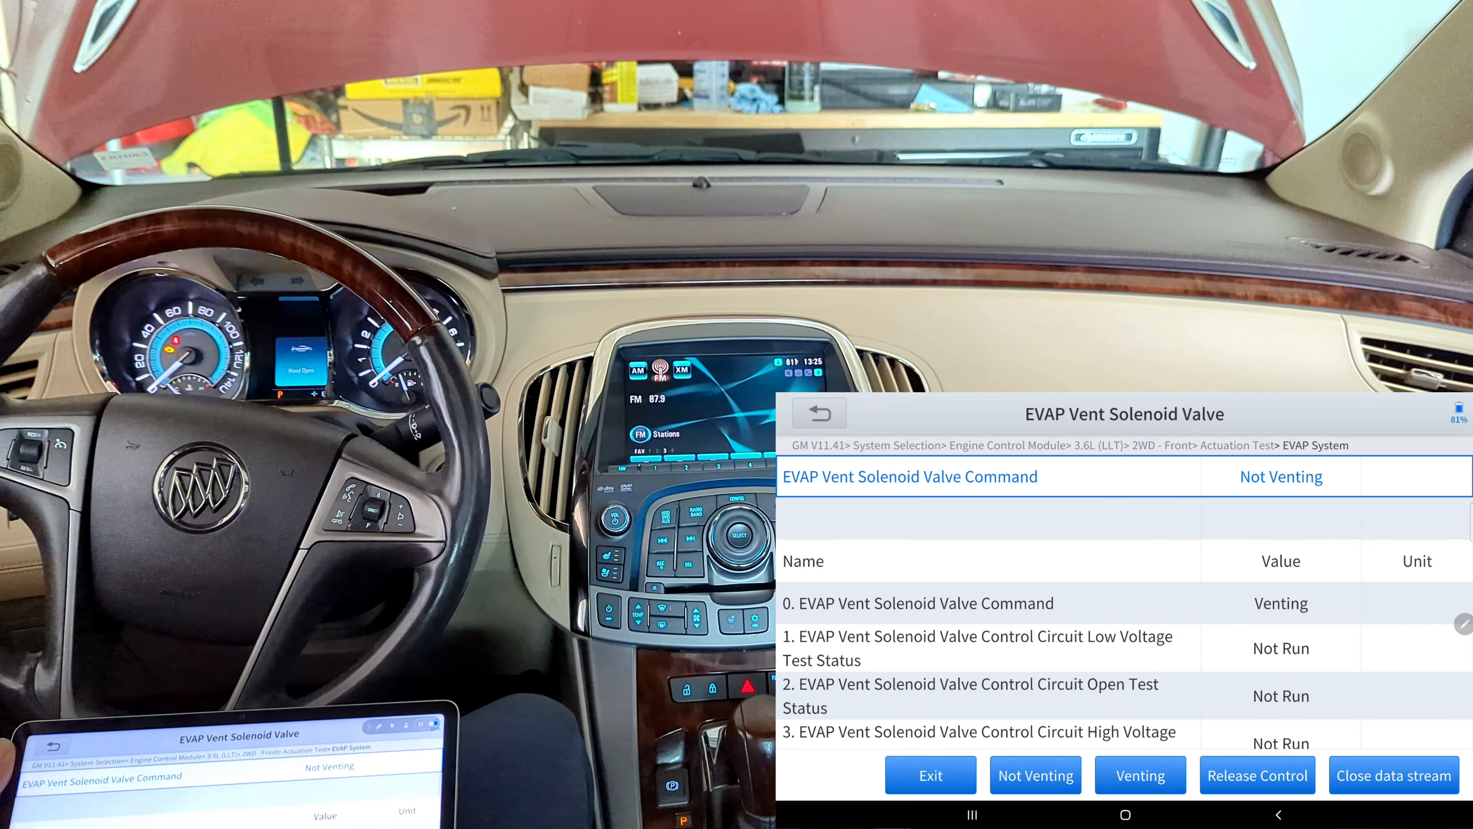
left_click(1035, 775)
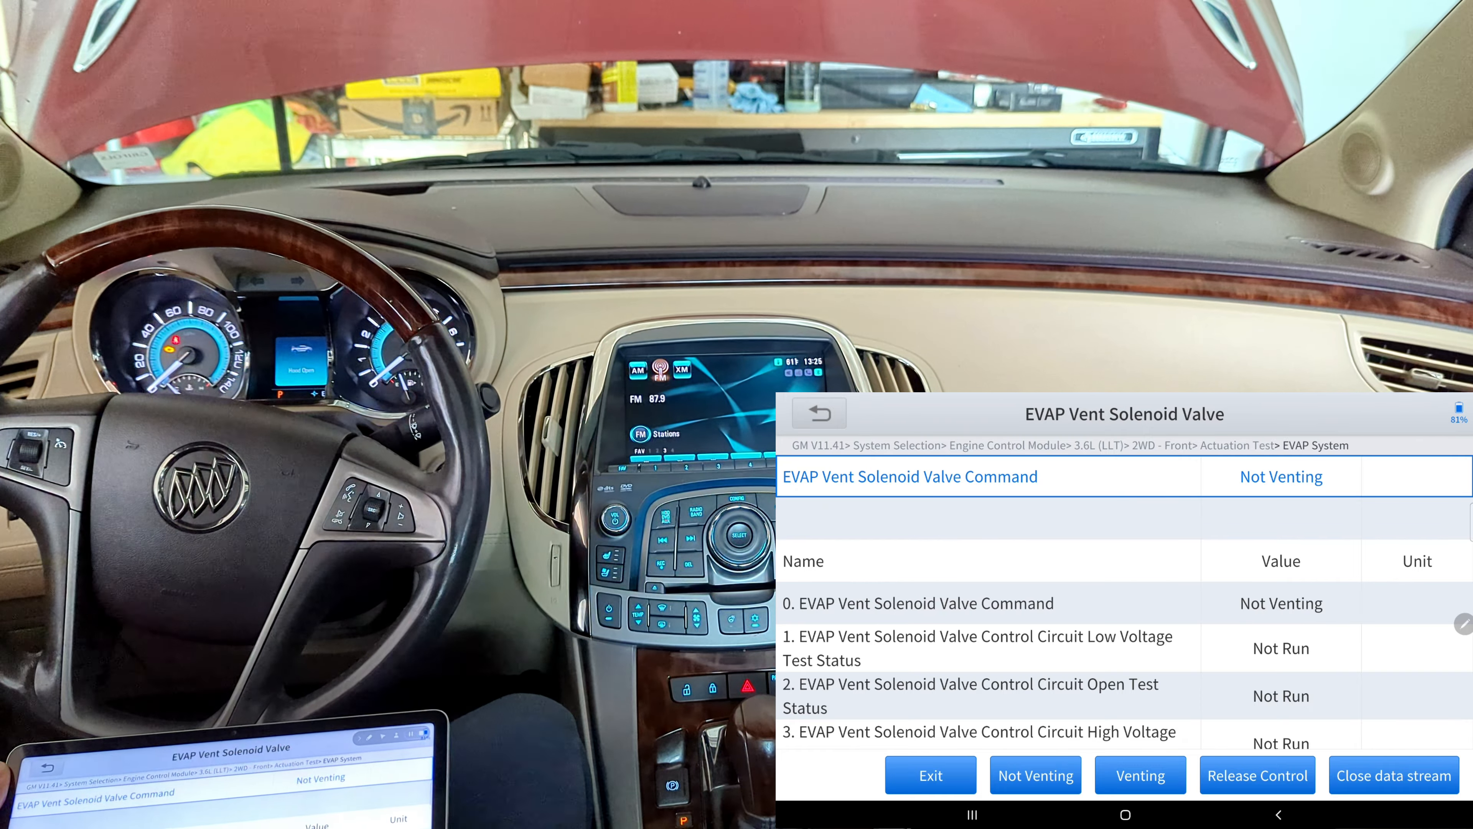
scroll("down", 3)
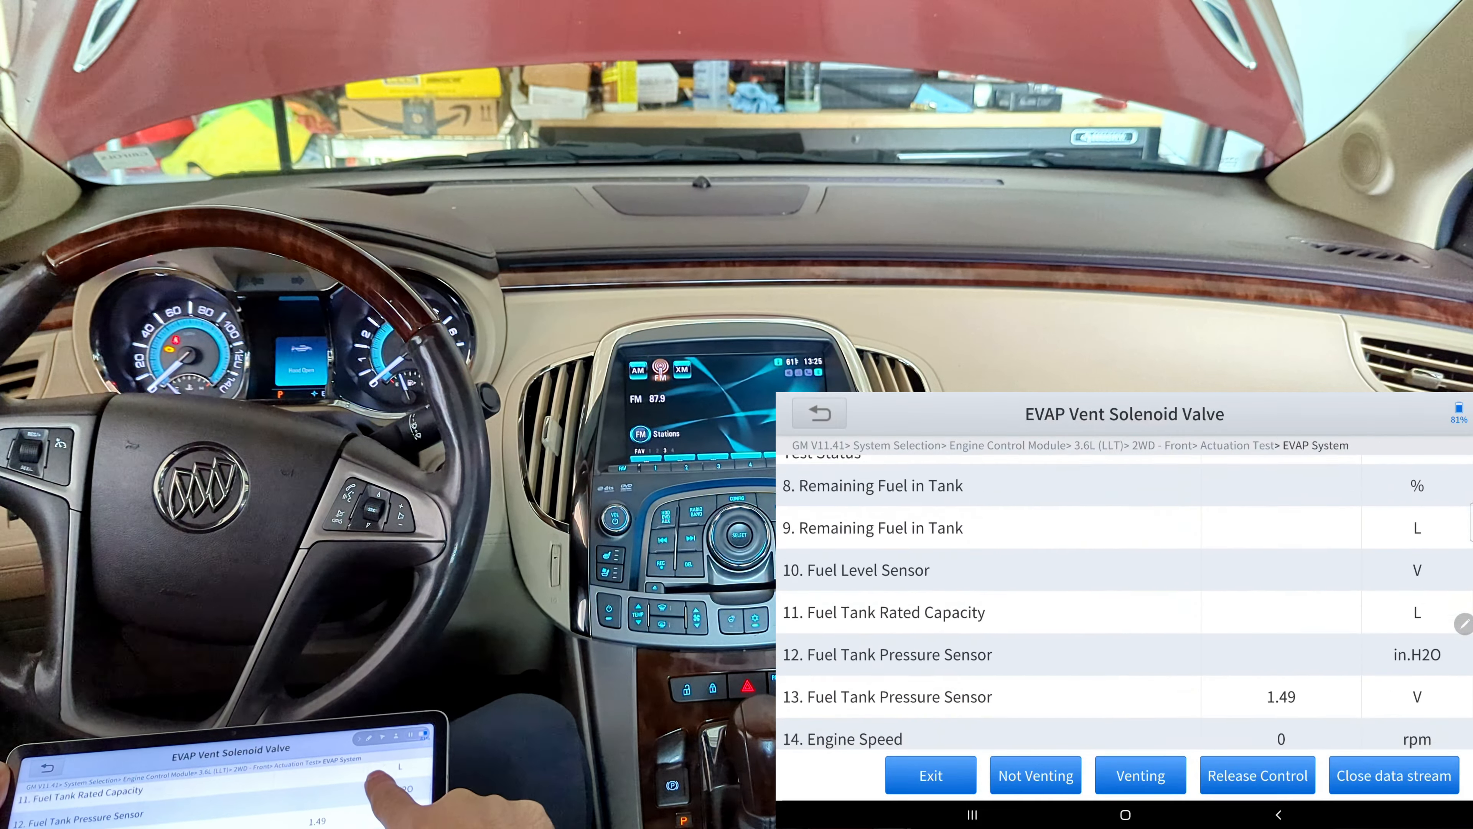
scroll("down", 3)
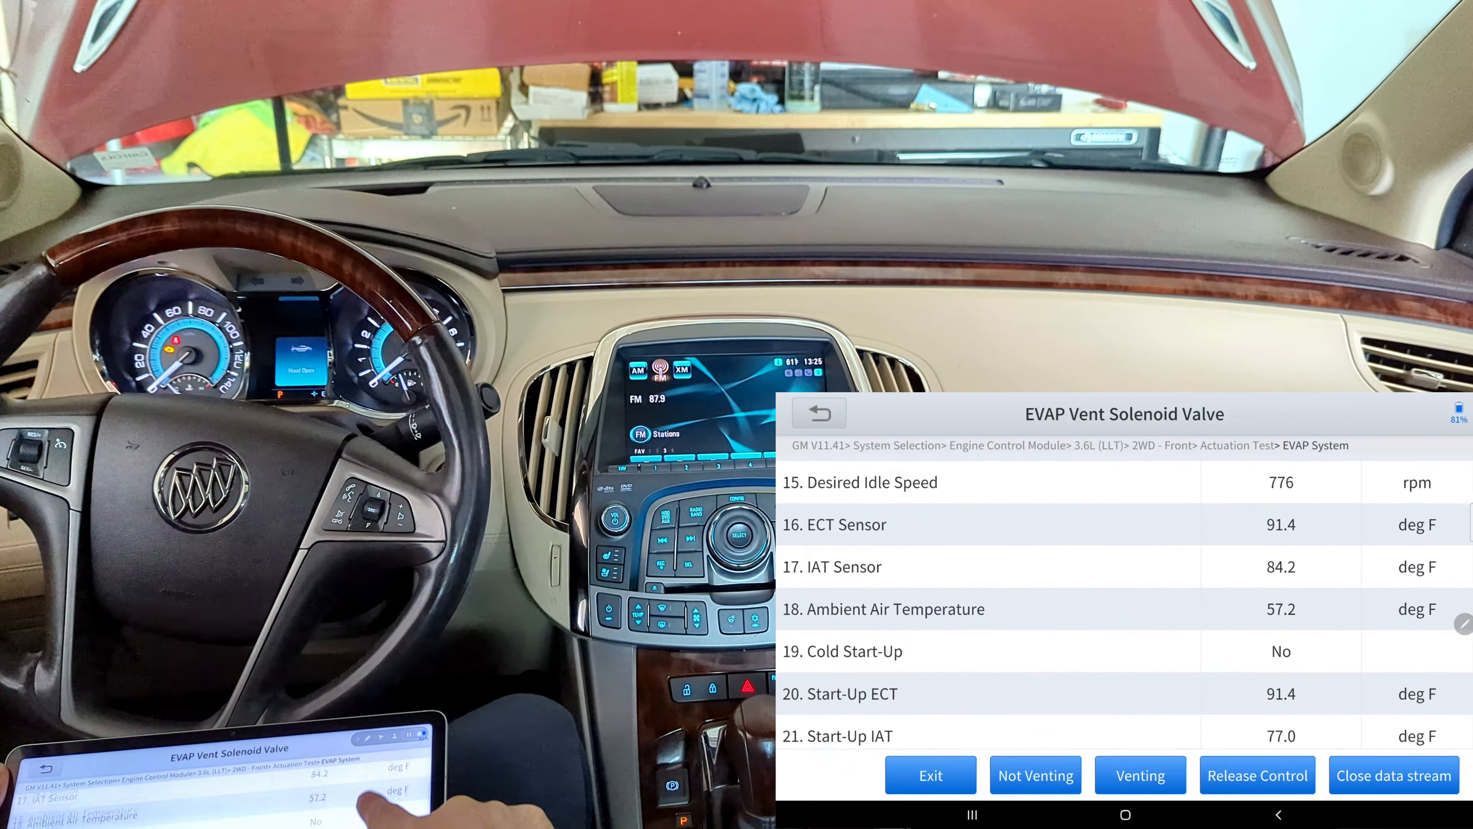
scroll("down", 3)
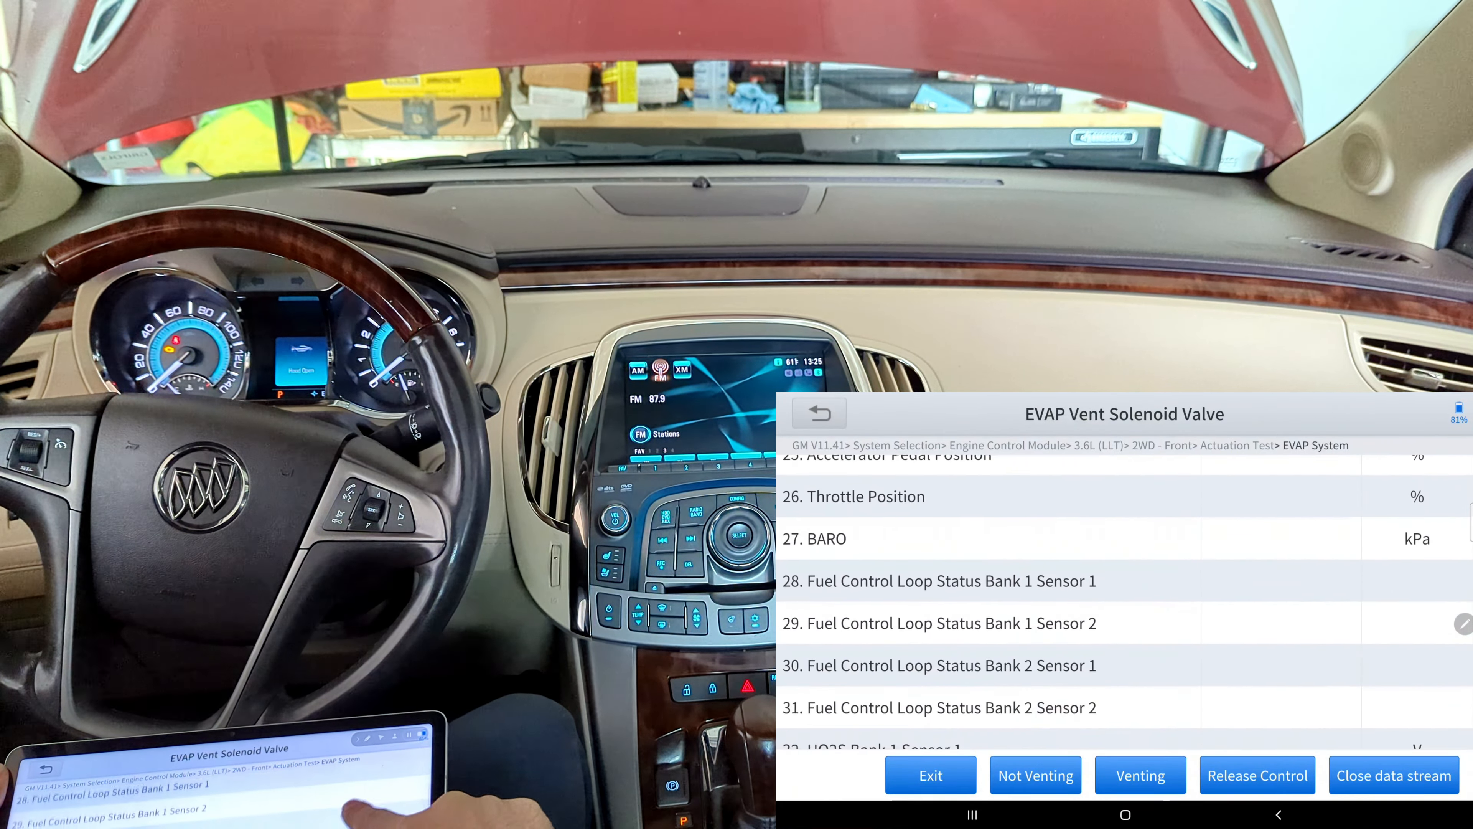
scroll("up", 3)
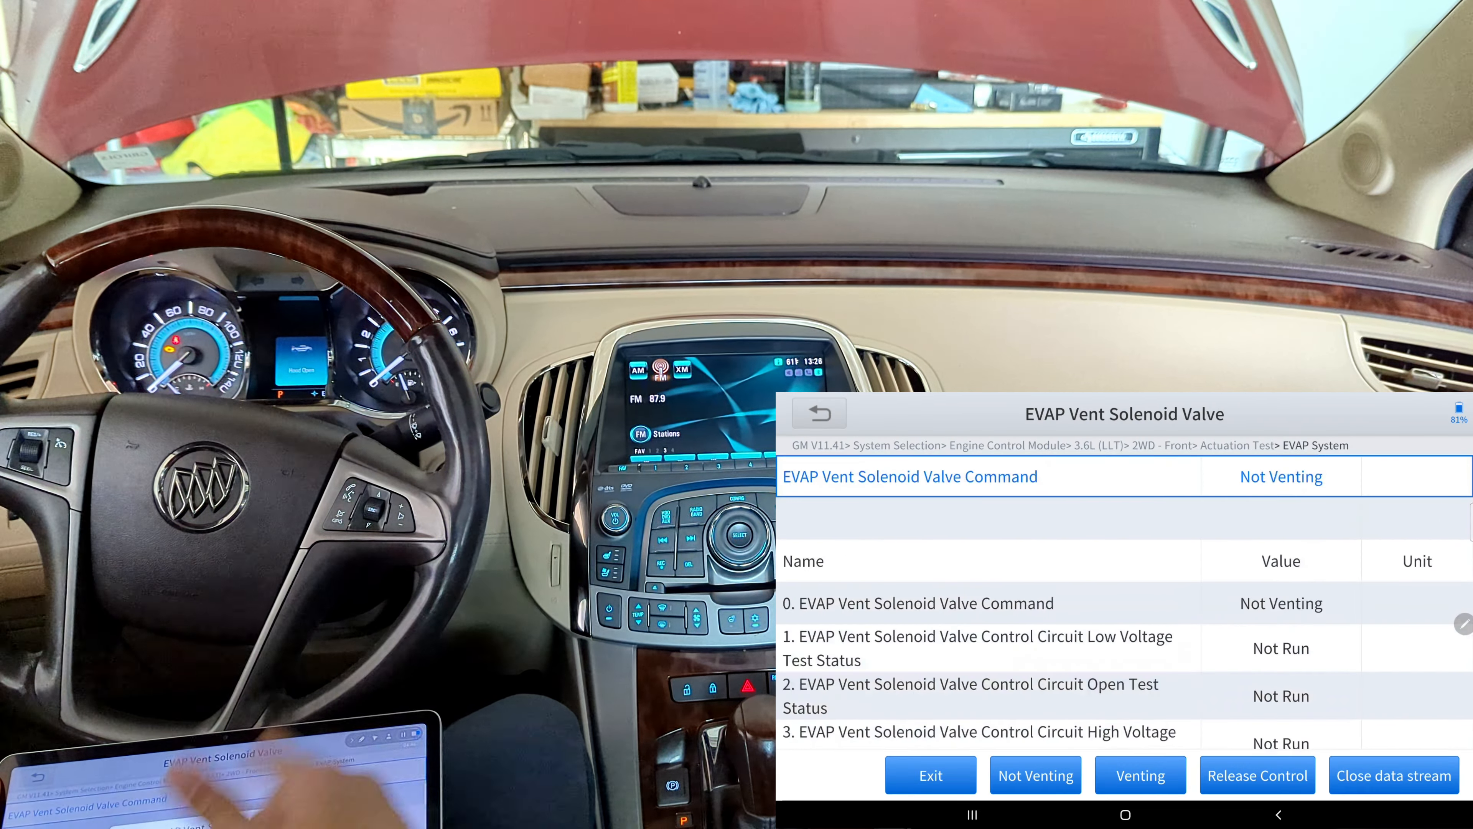
Step: Command the vent valve back to Venting and exit to the EVAP System test list
left_click(1139, 775)
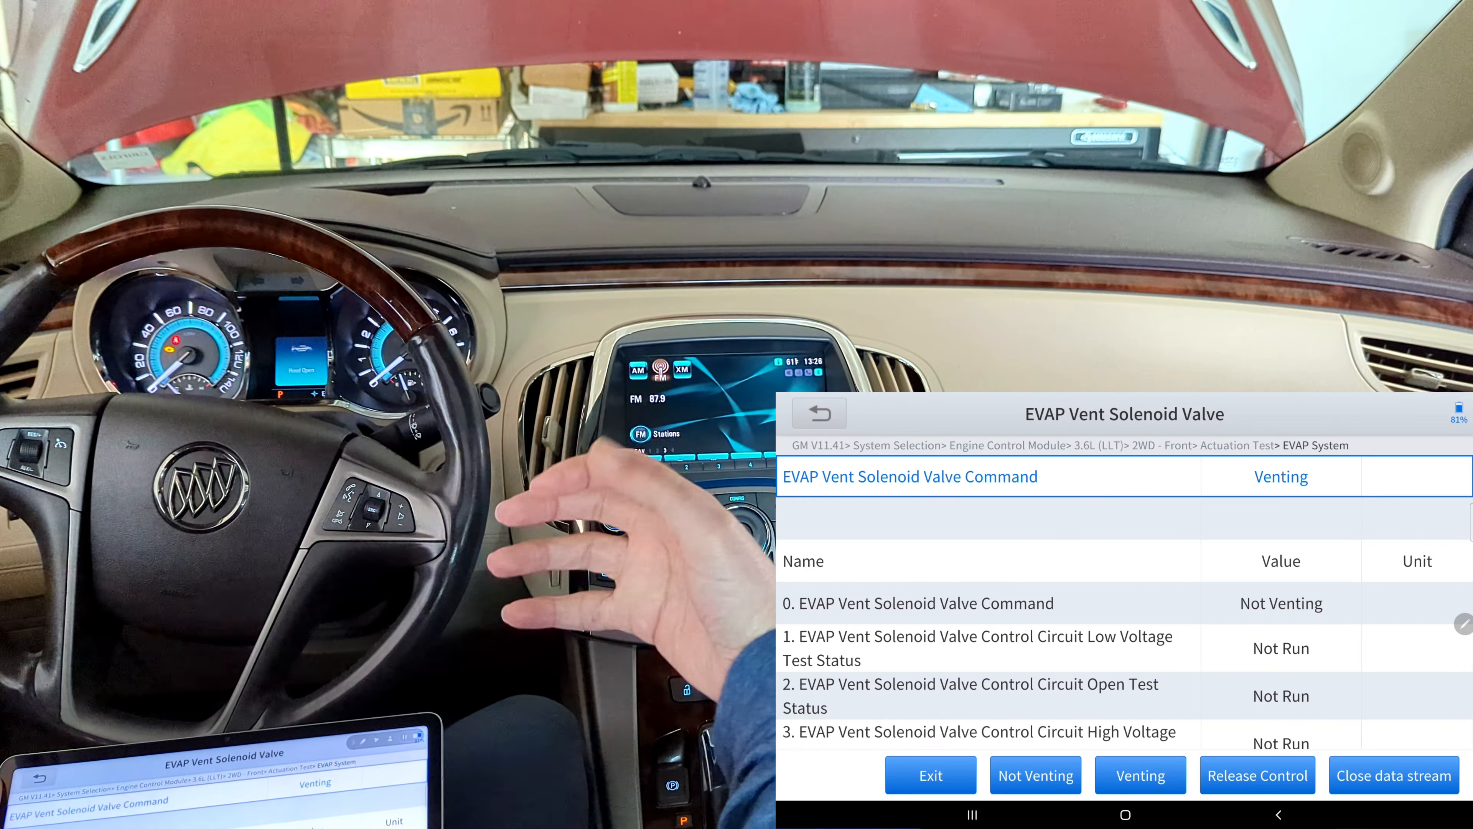
left_click(1139, 775)
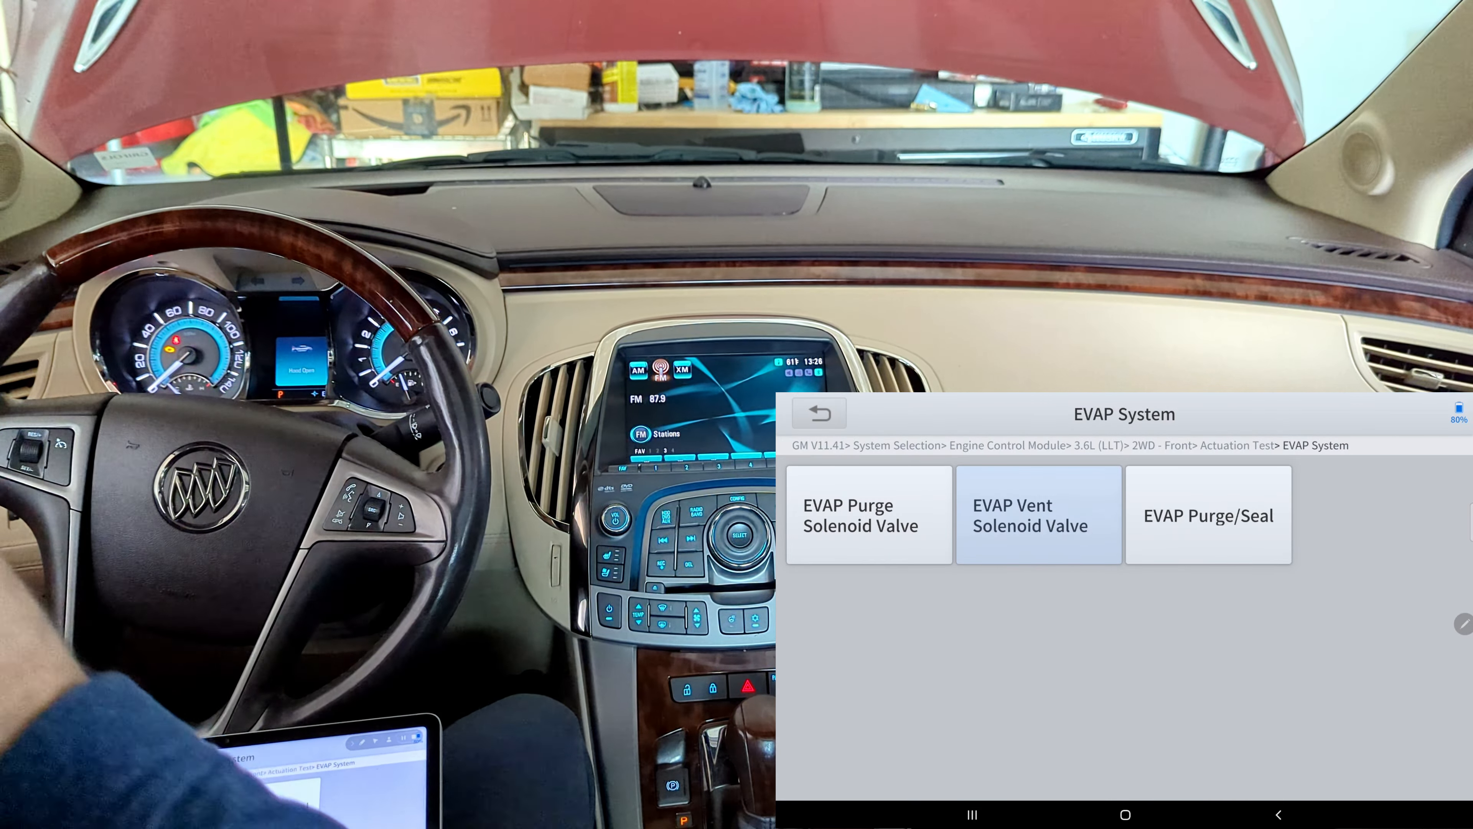
Step: Start the EVAP Purge/Seal test, showing None, vent Venting and purge 0%
left_click(1207, 515)
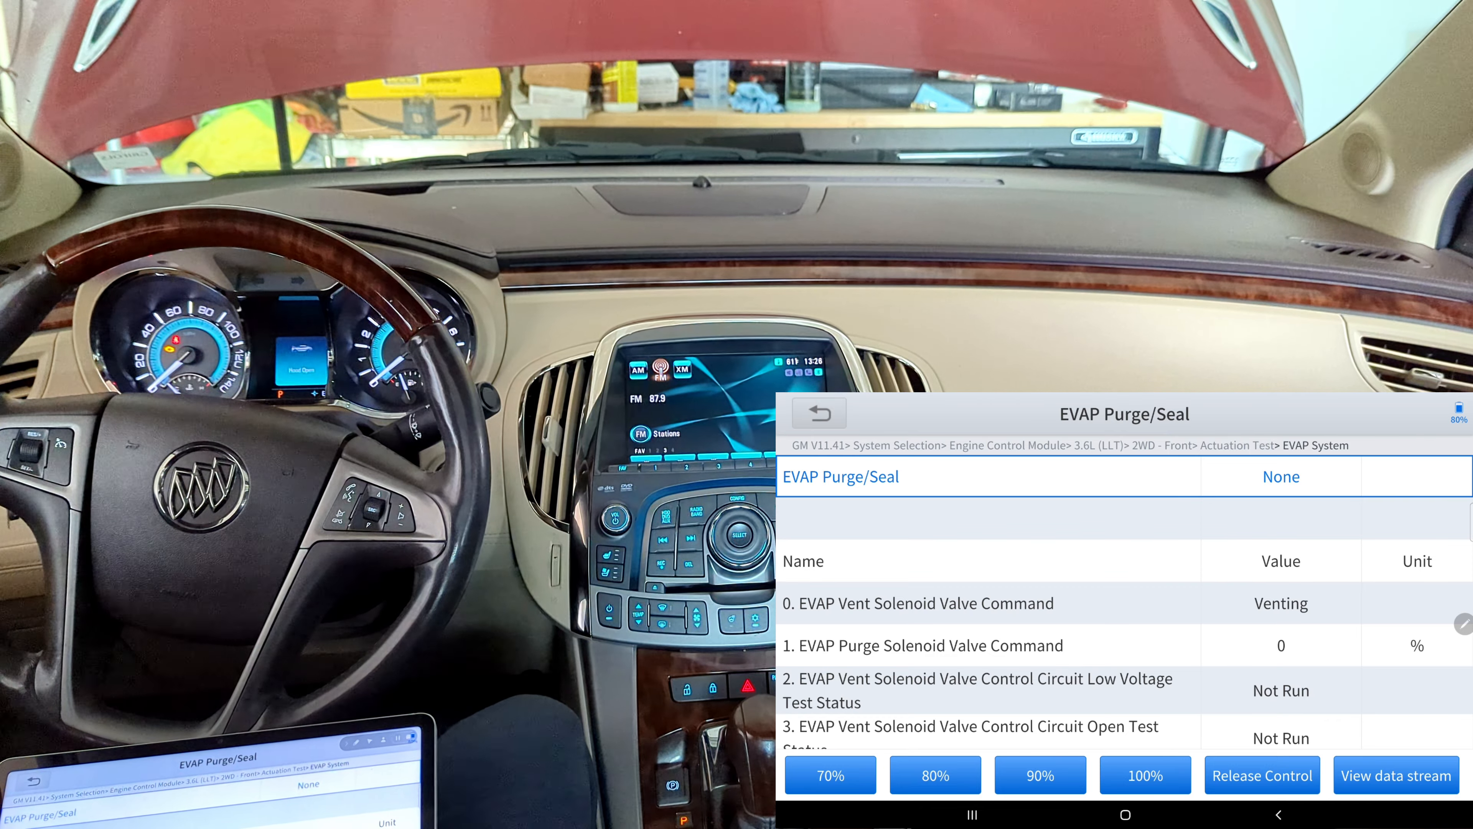
Step: Scroll through the Purge/Seal live data list to review the readings
scroll("down", 3)
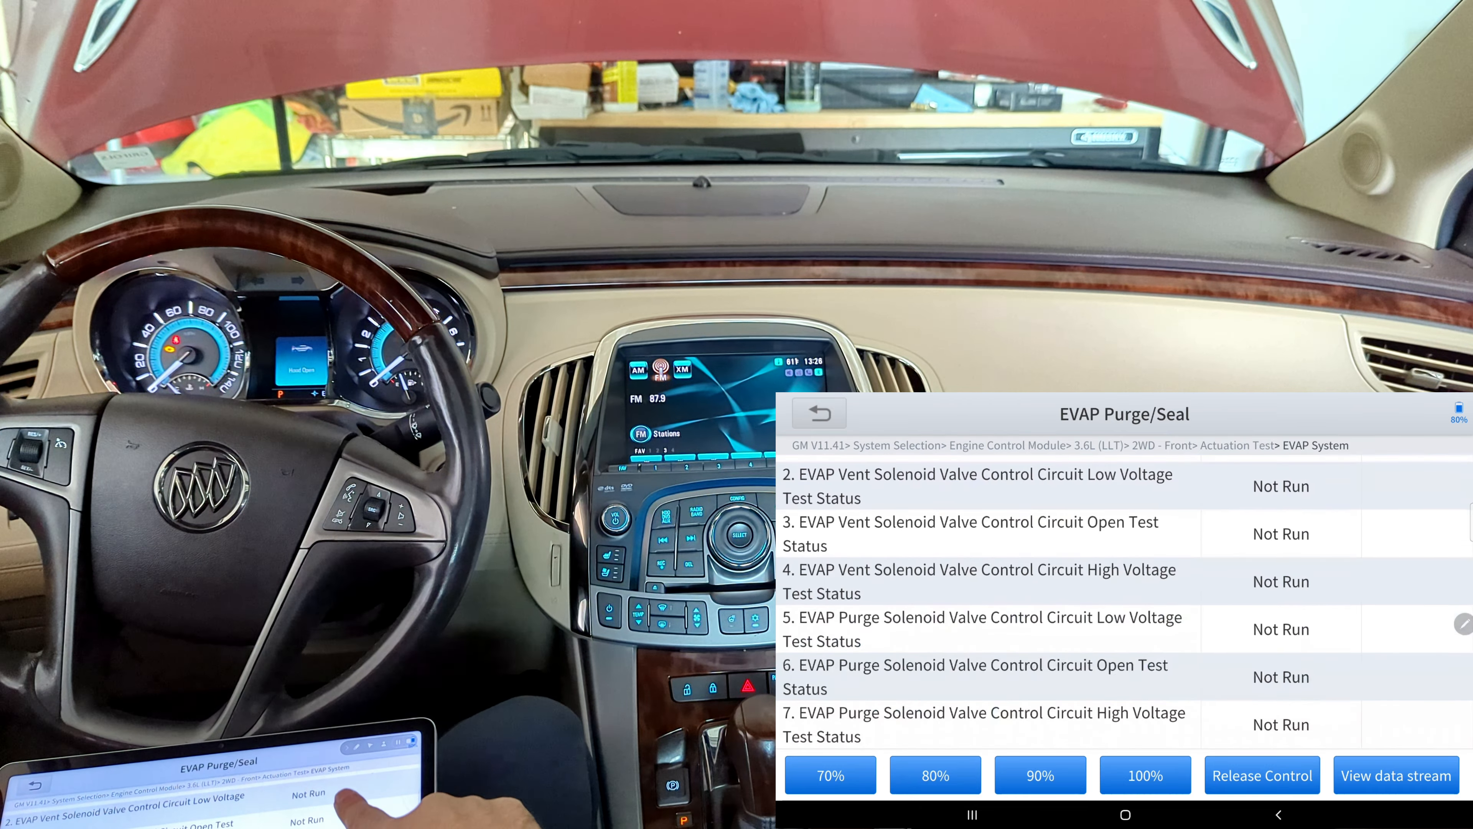
scroll("up", 3)
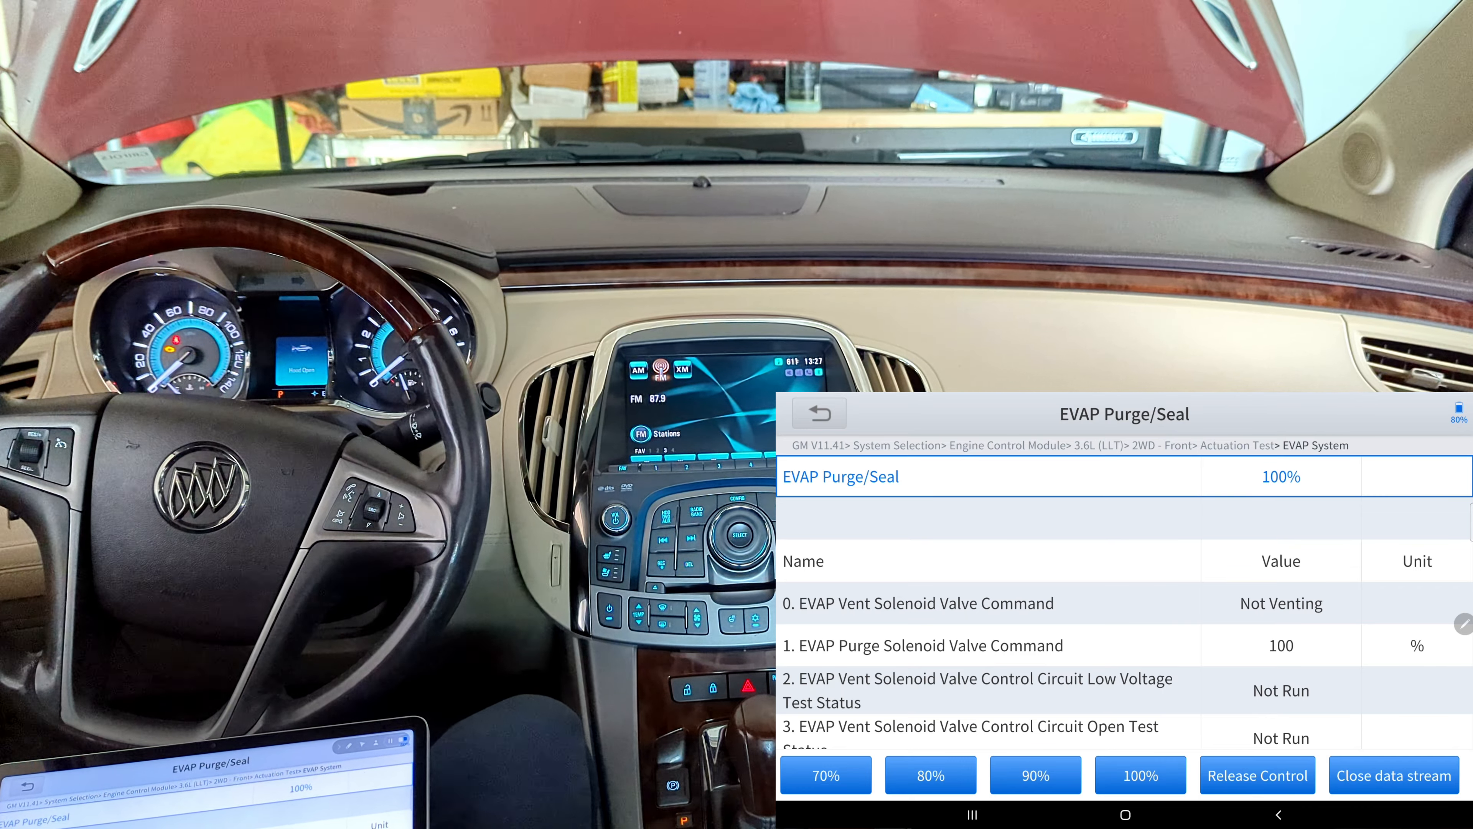
Step: Scroll further down the Purge/Seal live data readings
scroll("down", 3)
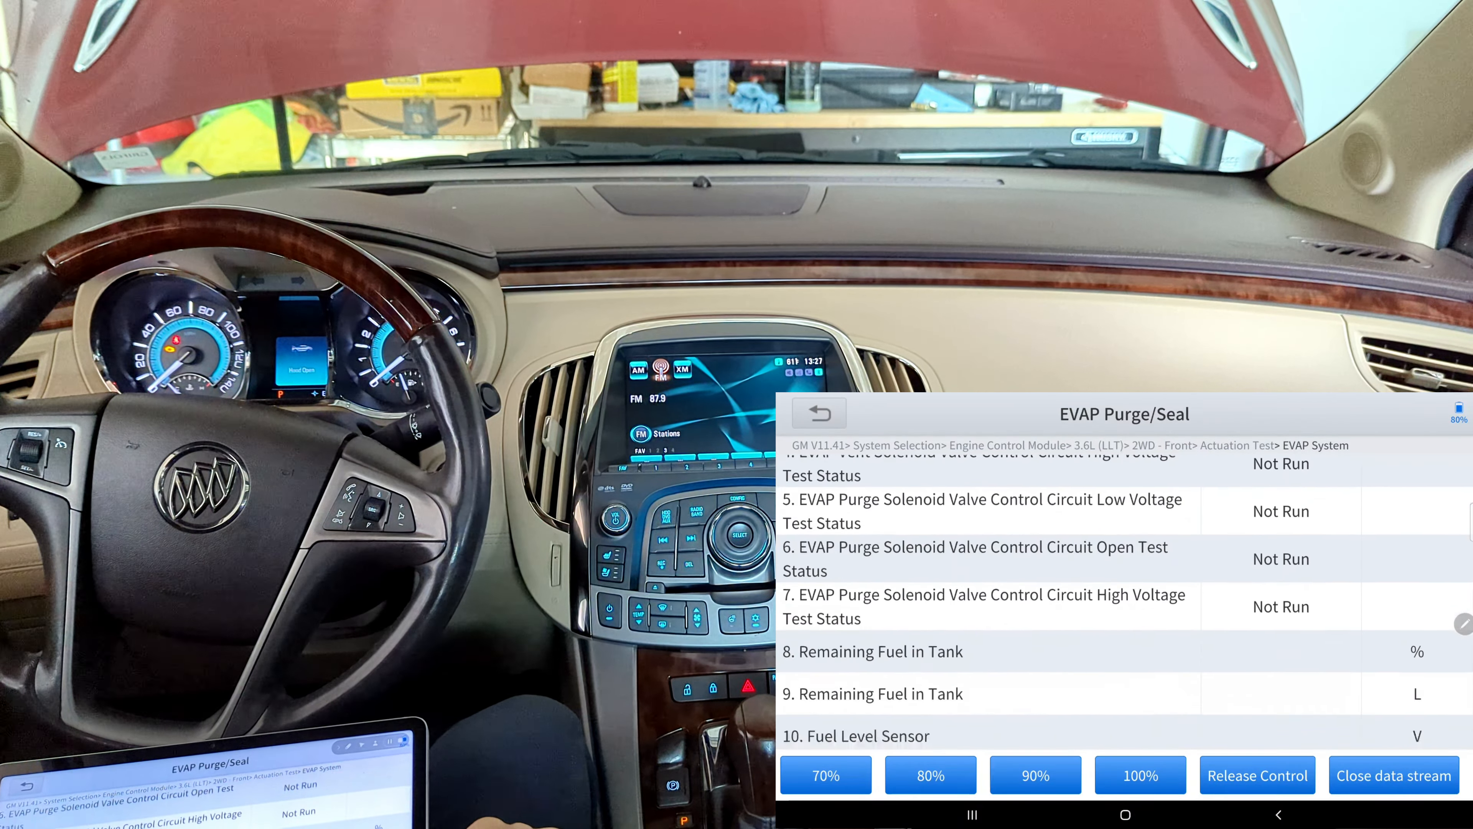
scroll("down", 3)
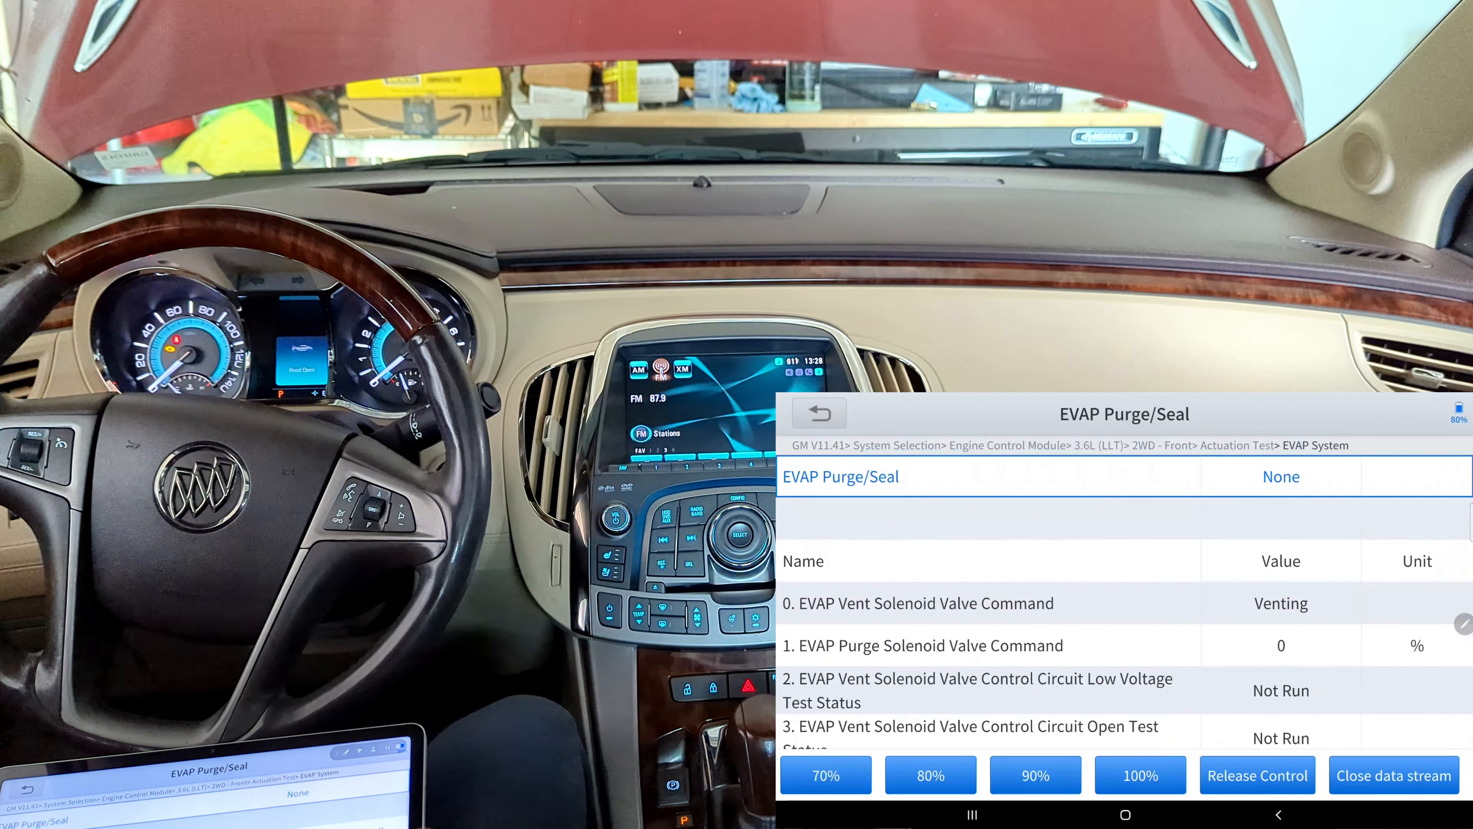
Step: Scroll down the Purge/Seal live data once more
scroll("down", 3)
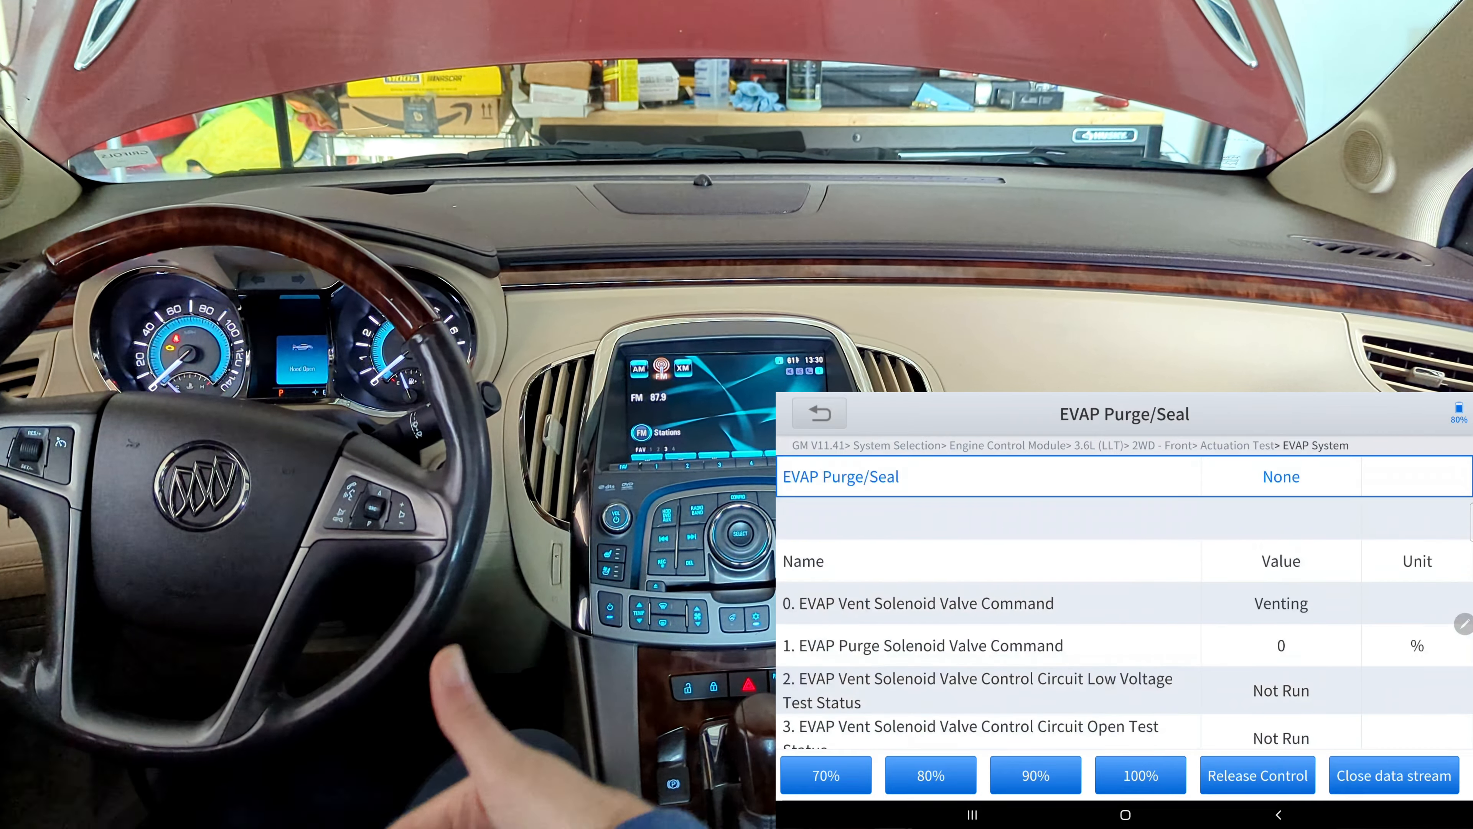
mouse_move(470, 639)
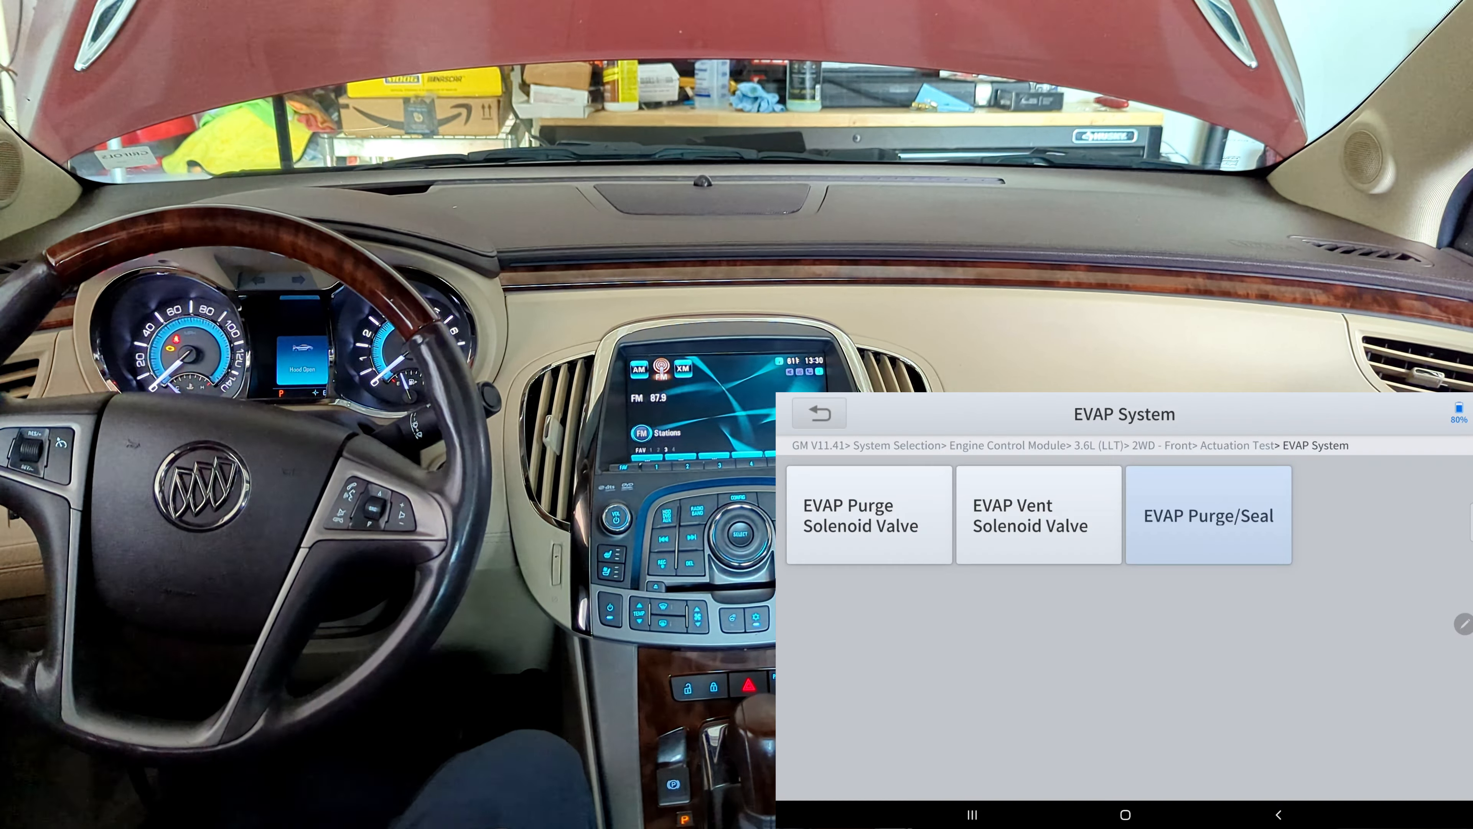
Step: Back out through Actuation Test, System Selection and the GM V11.41 menu to the XTOOL home screen
left_click(819, 414)
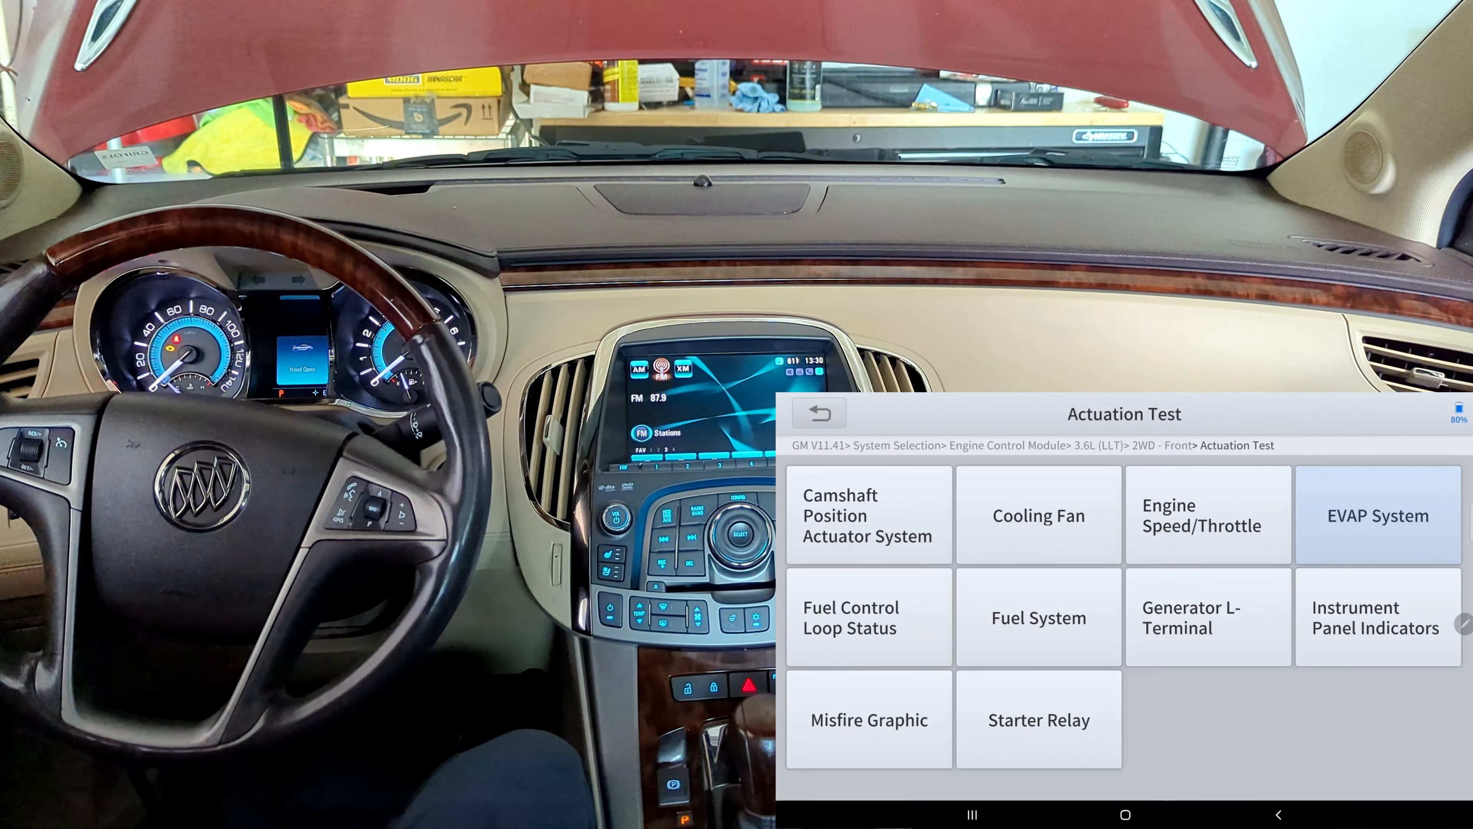
left_click(819, 413)
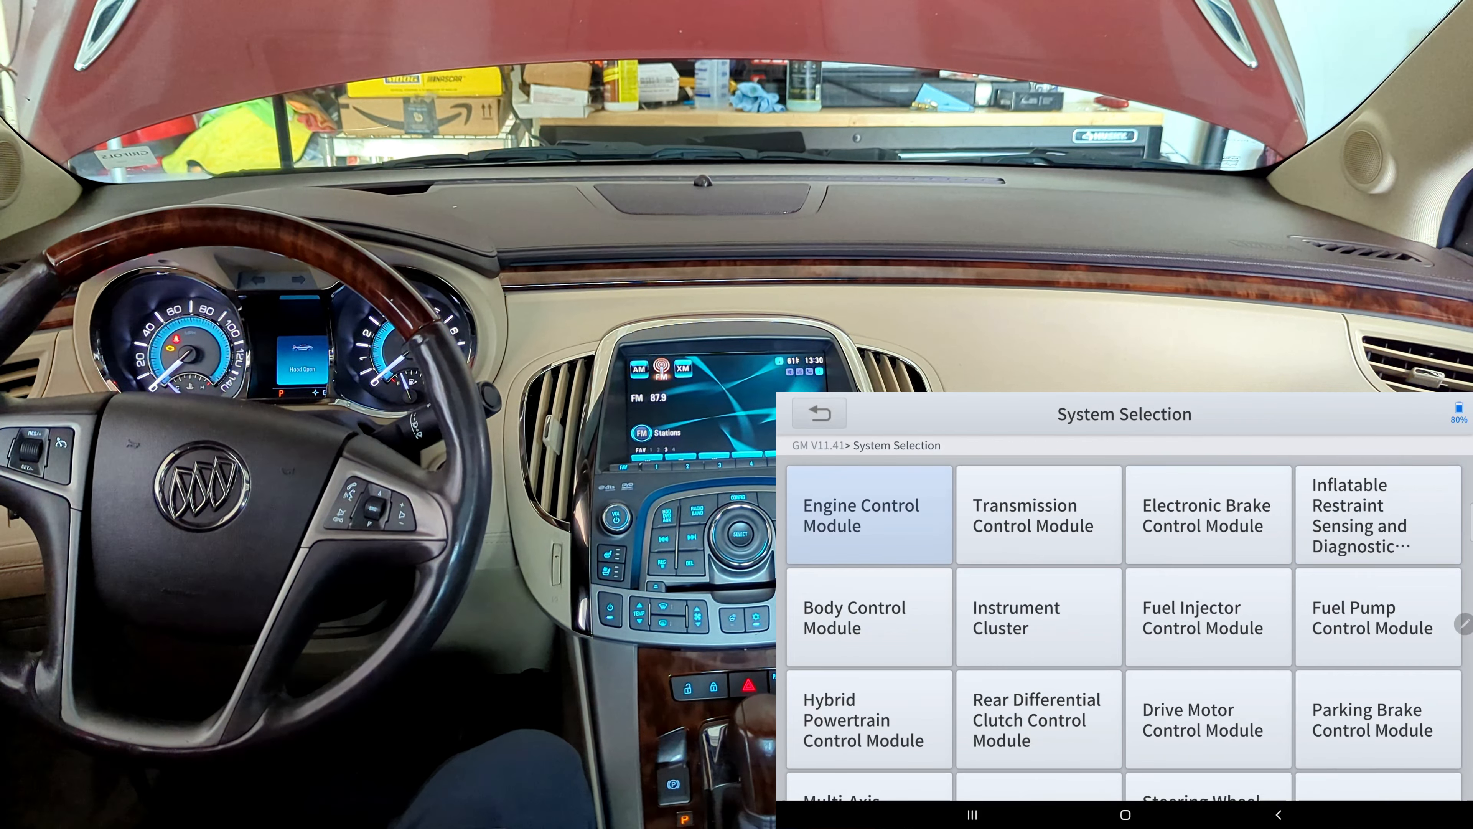
left_click(817, 414)
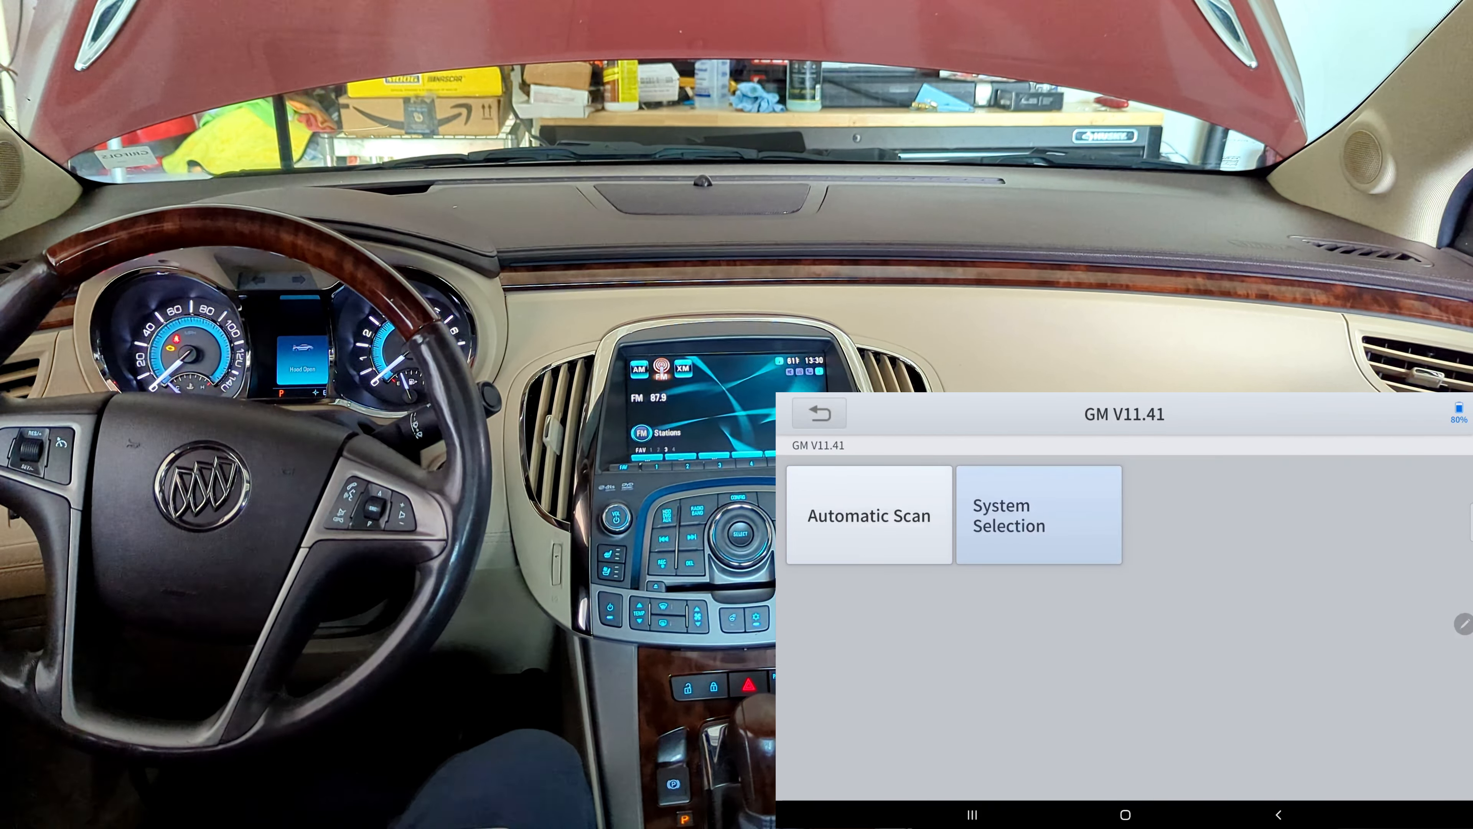
left_click(818, 414)
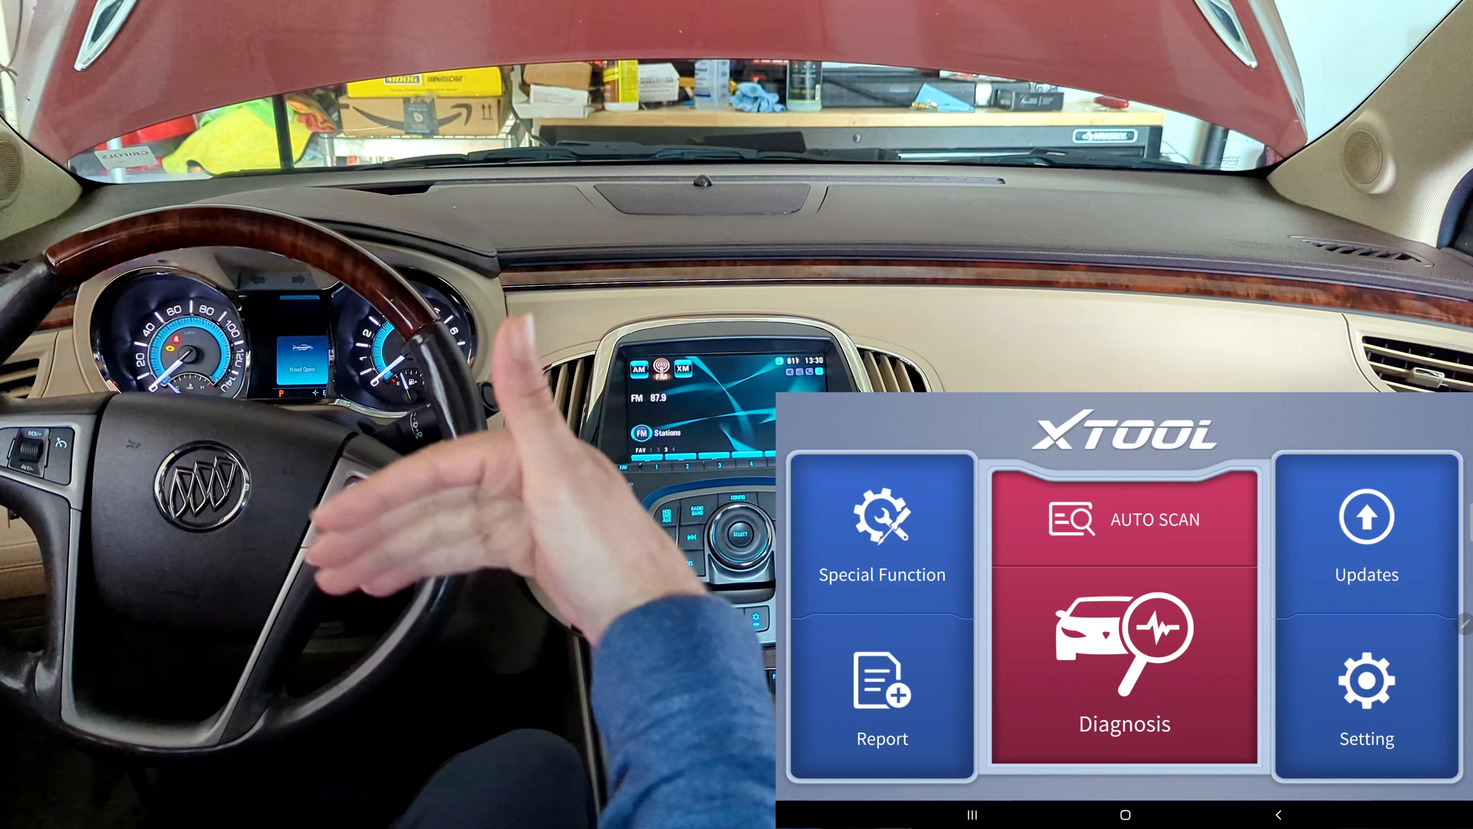